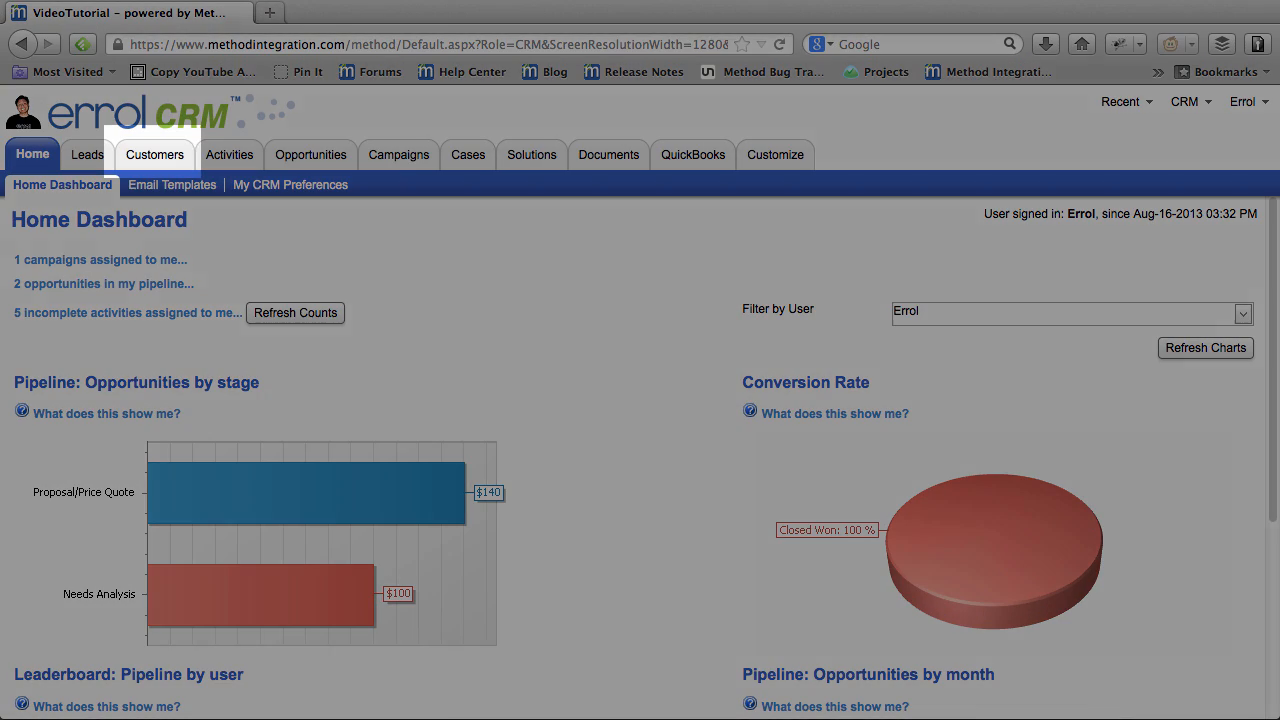
Filter the customer contacts list by the name 'errol', leaving three matching records.
{"action": "left_click", "coordinate": [154, 154]}
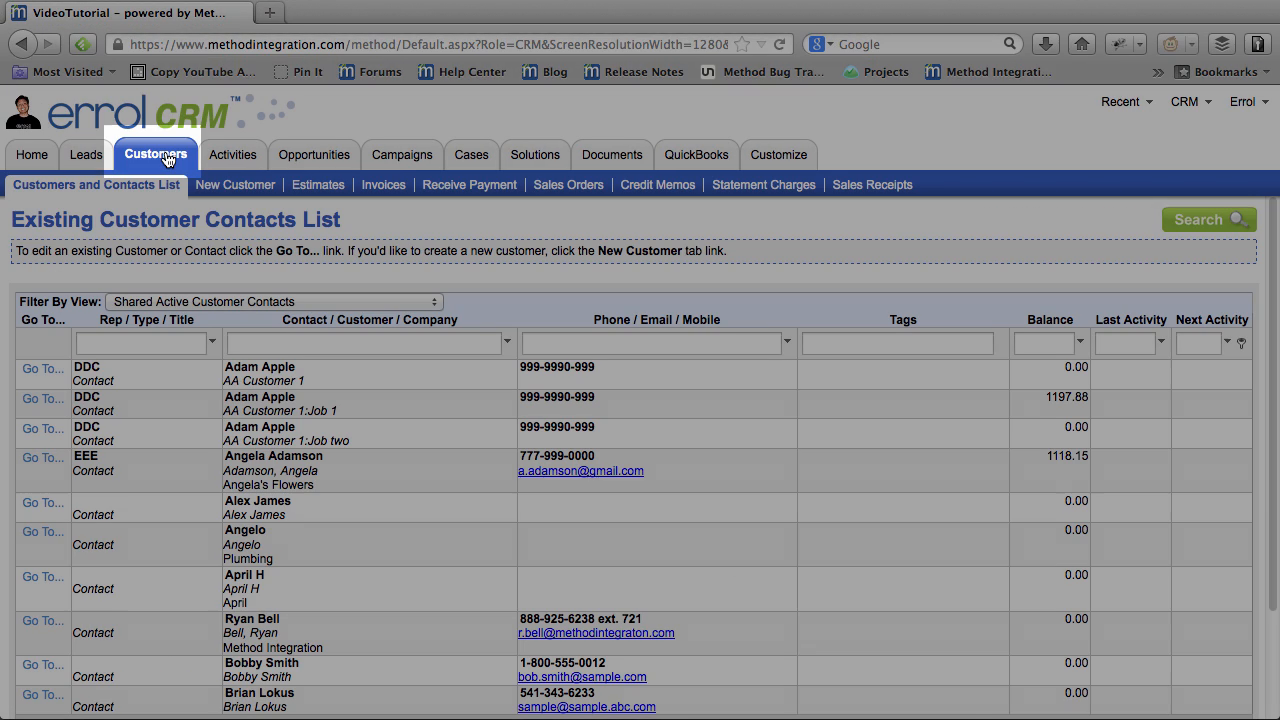
{"action": "left_click", "coordinate": [364, 342]}
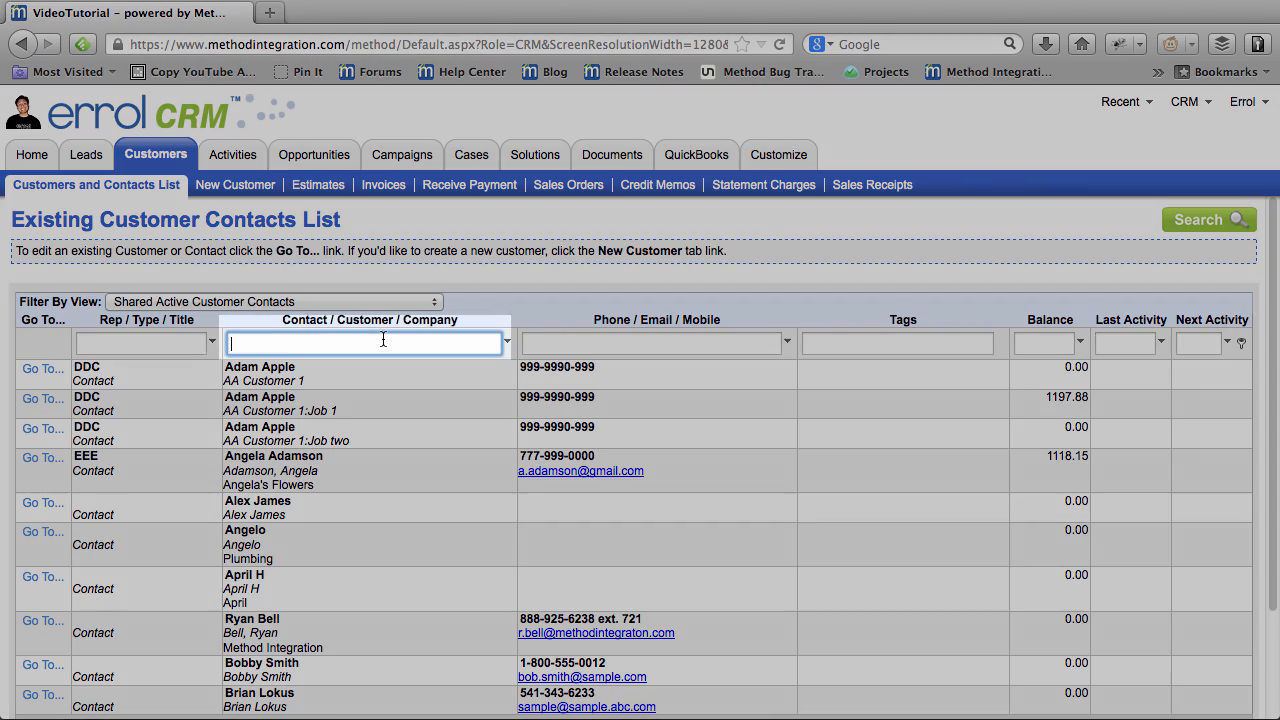
{"action": "type", "text": "errol"}
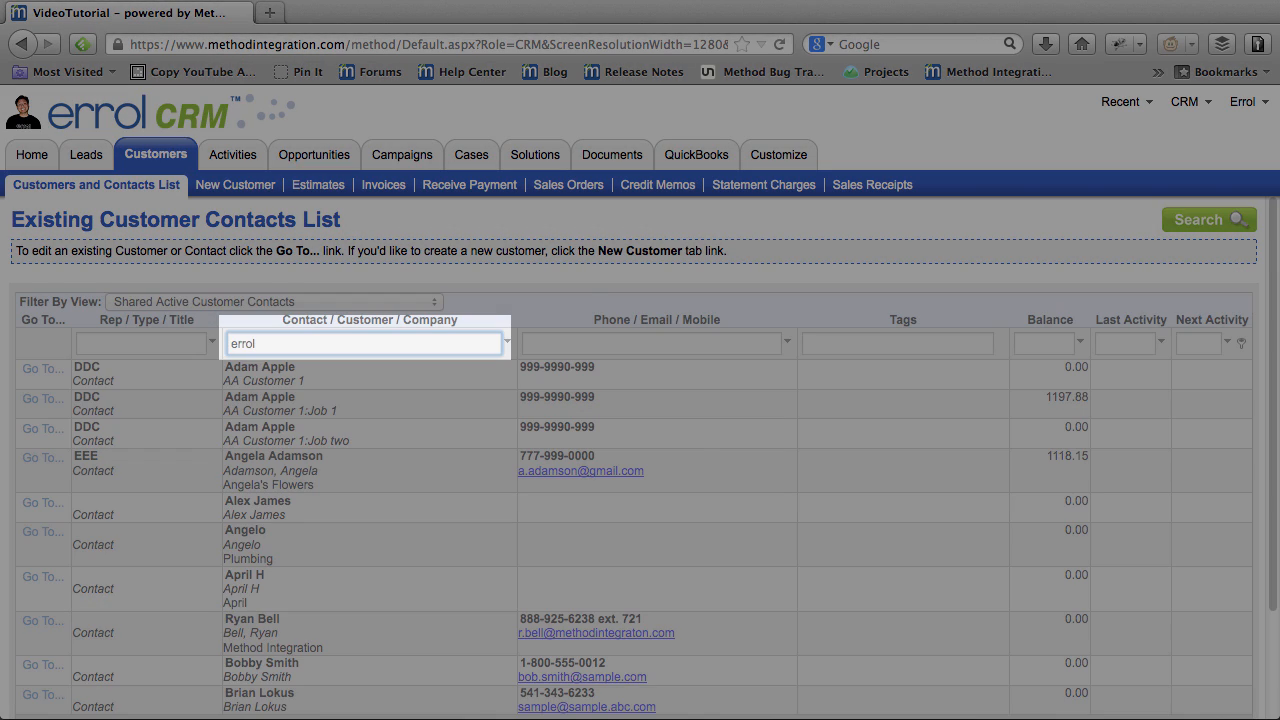
{"action": "left_click", "coordinate": [1208, 218]}
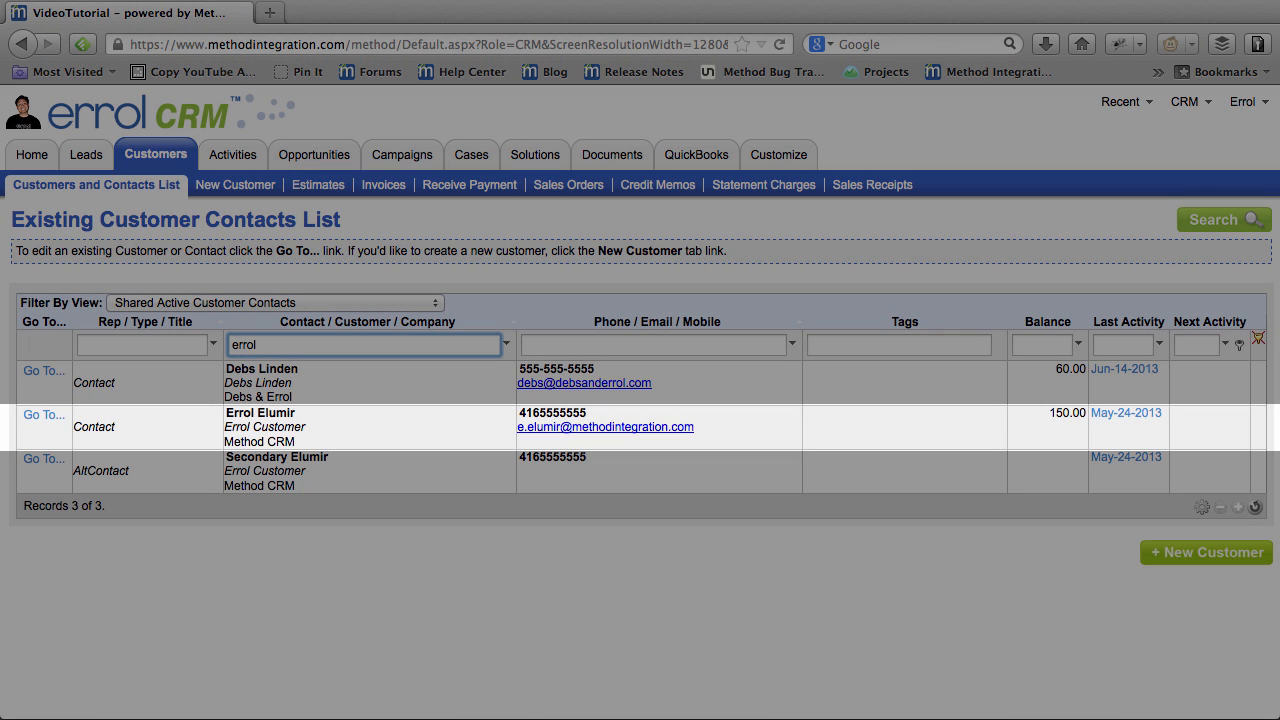
{"action": "left_click", "coordinate": [44, 414]}
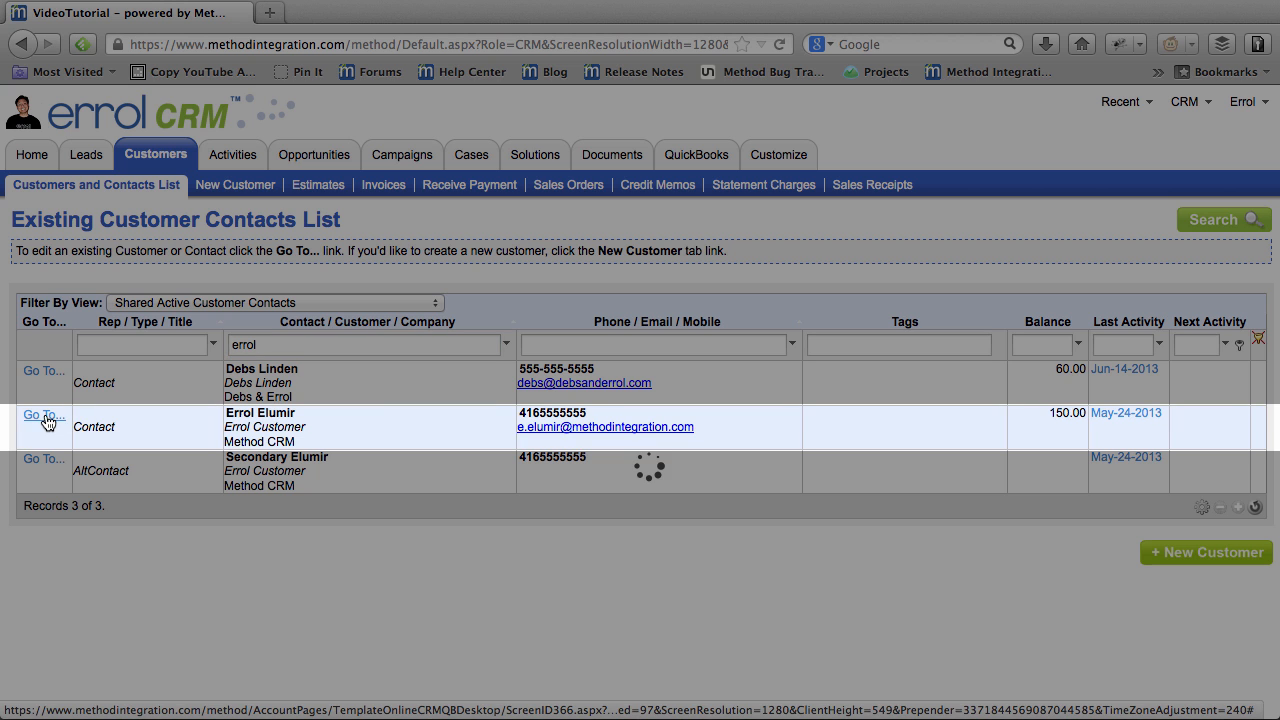
Go to the Errol Customer record and show its Contacts list with two linked contacts.
{"action": "left_click", "coordinate": [44, 414]}
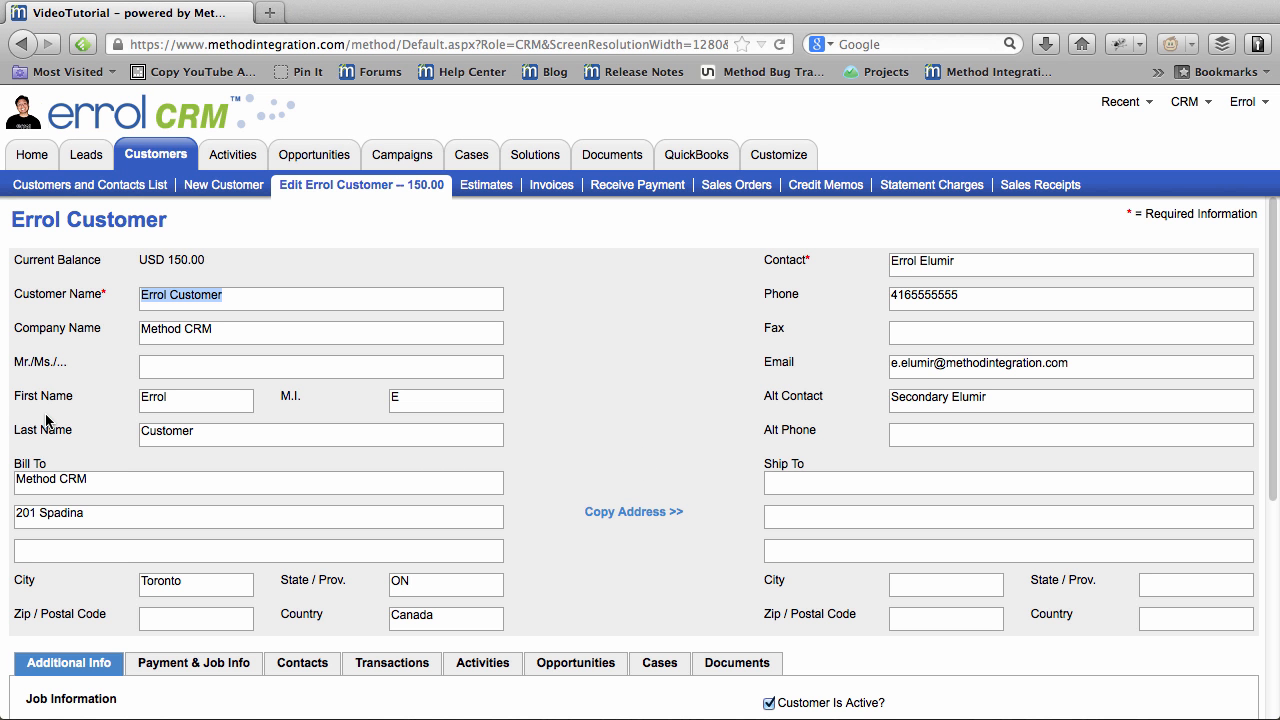
{"action": "scroll", "scroll_direction": "down", "scroll_amount": 3}
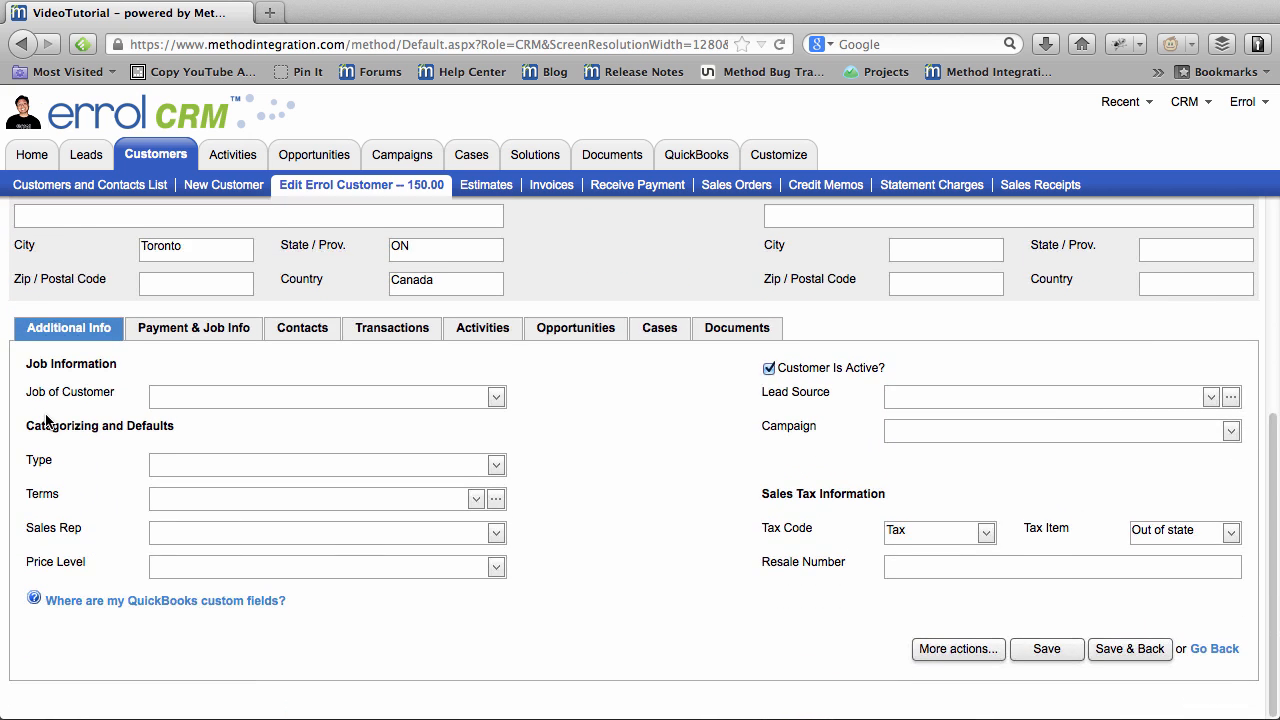
{"action": "left_click", "coordinate": [302, 328]}
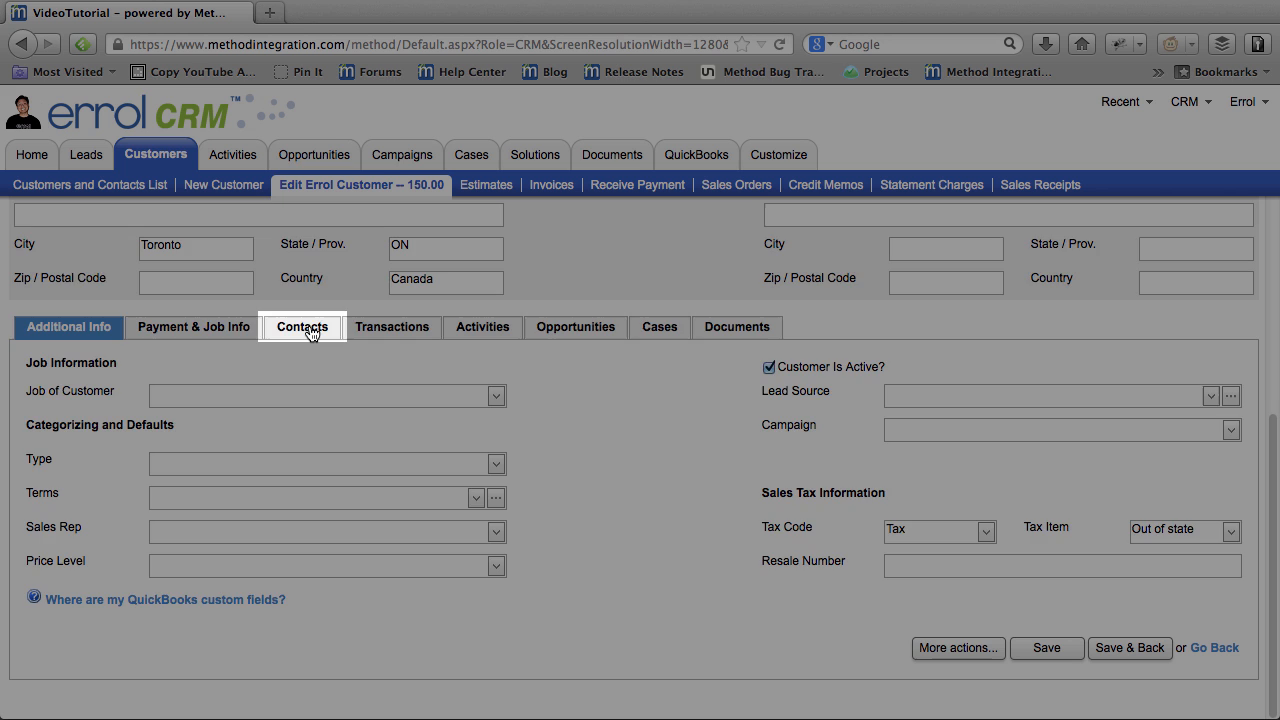
{"action": "left_click", "coordinate": [302, 328]}
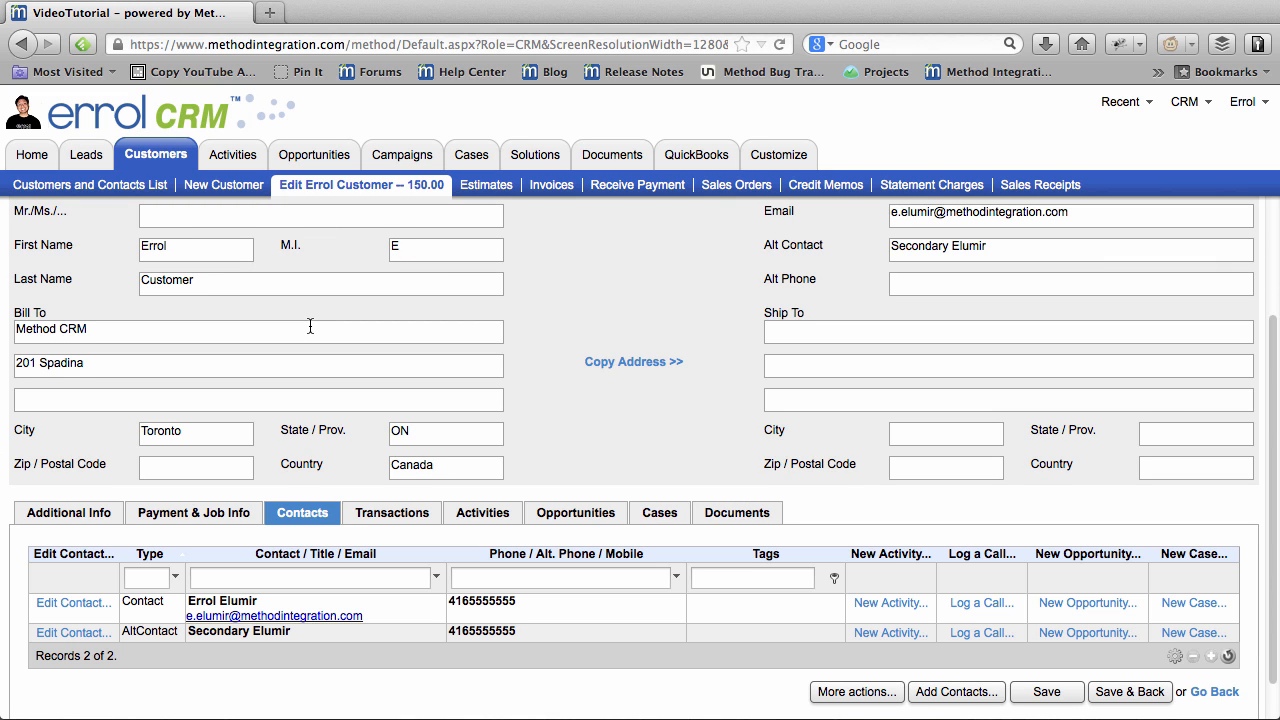
{"action": "scroll", "scroll_direction": "down", "scroll_amount": 3}
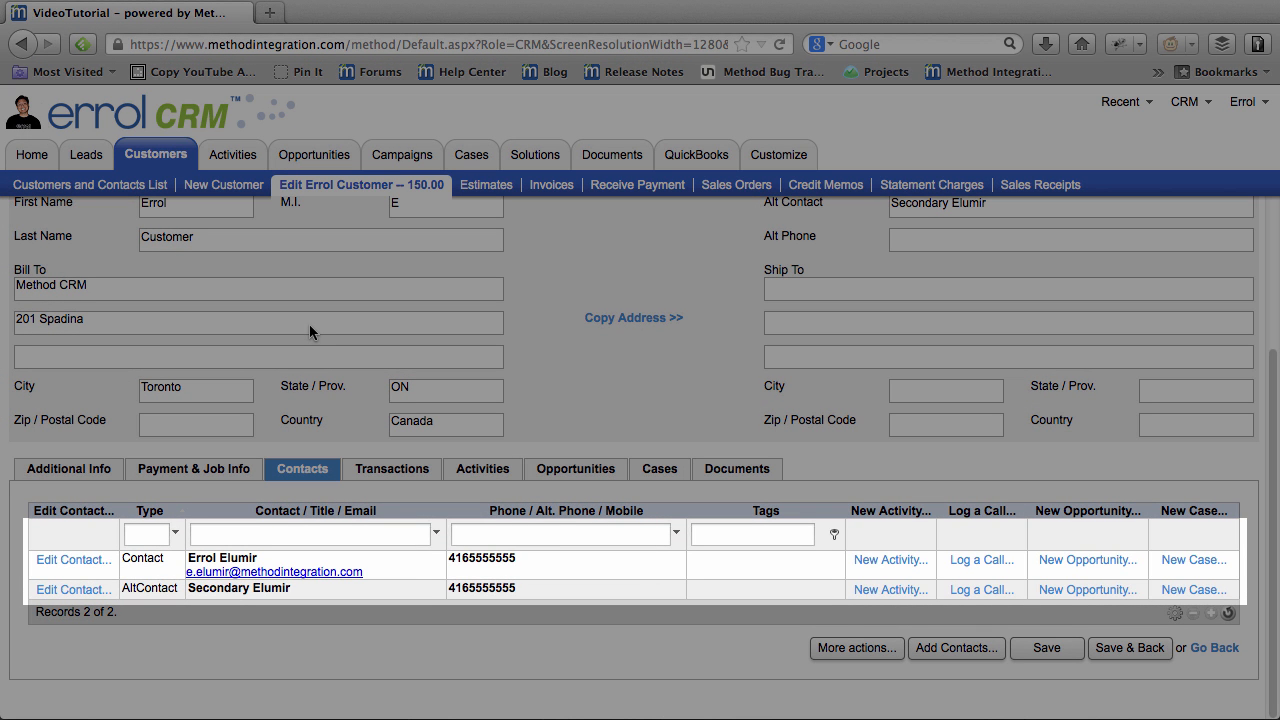
{"action": "mouse_move", "coordinate": [88, 560]}
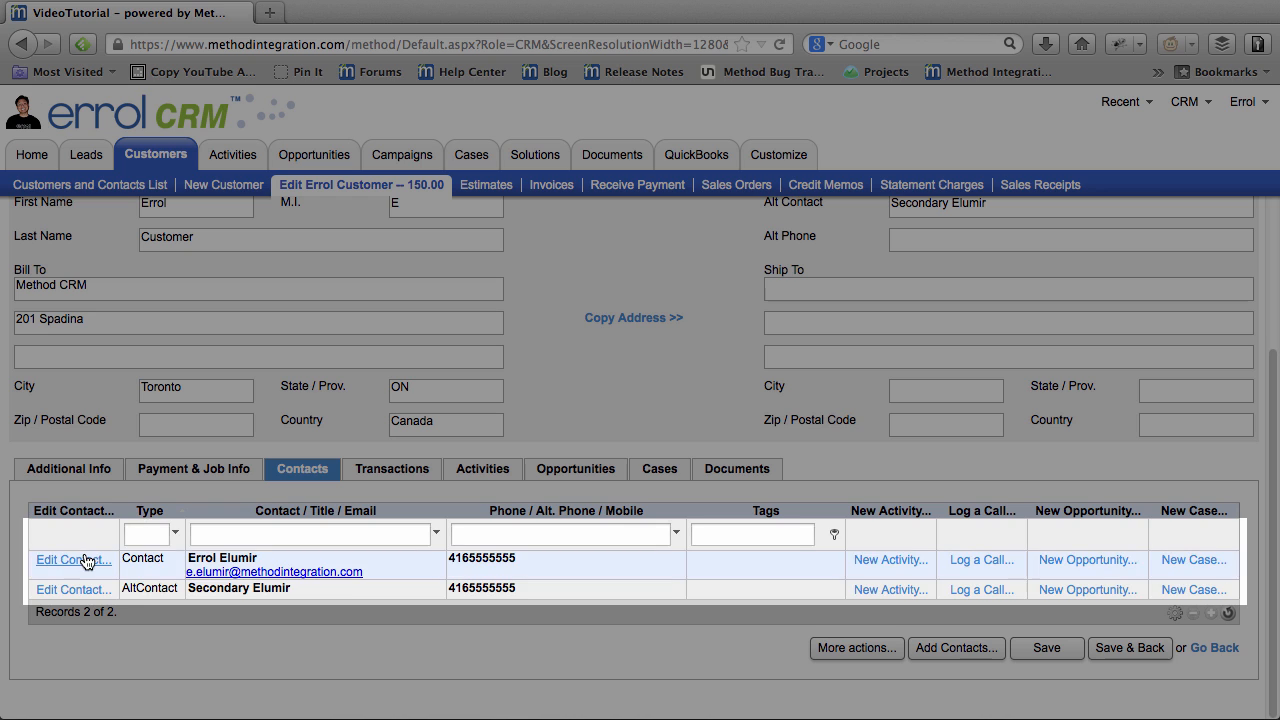
{"action": "left_click", "coordinate": [72, 560]}
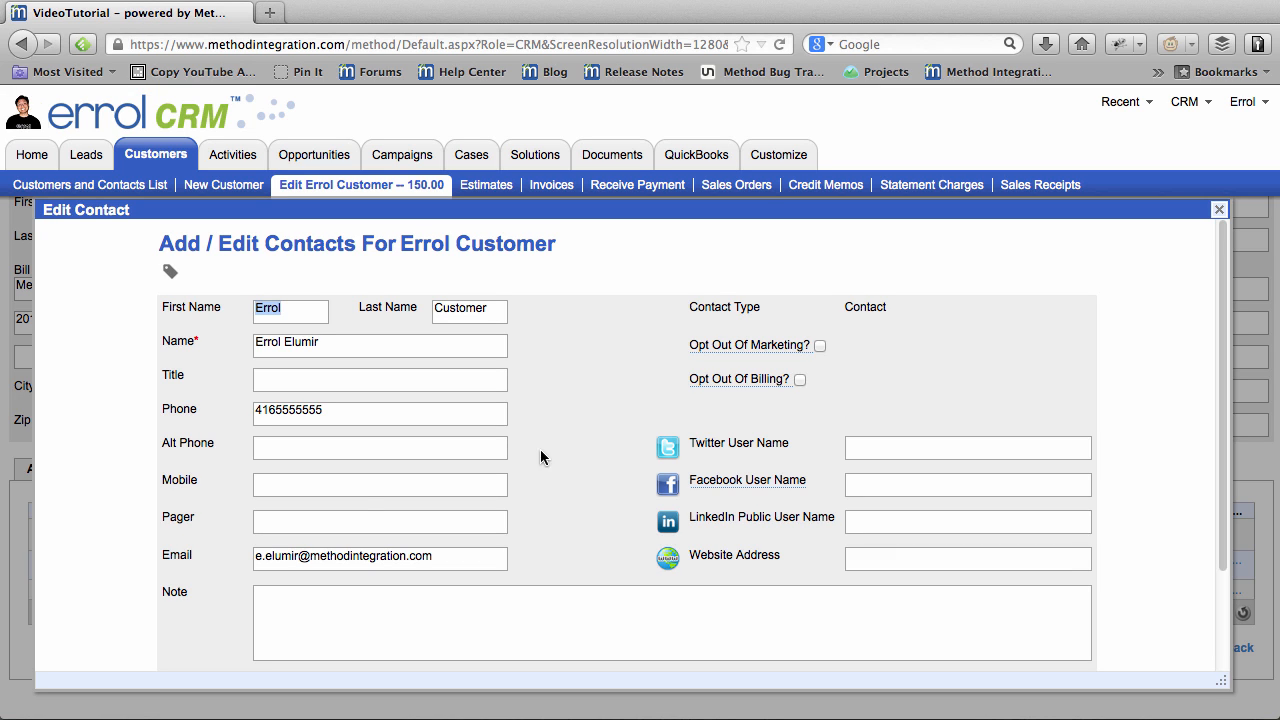
{"action": "mouse_move", "coordinate": [630, 428]}
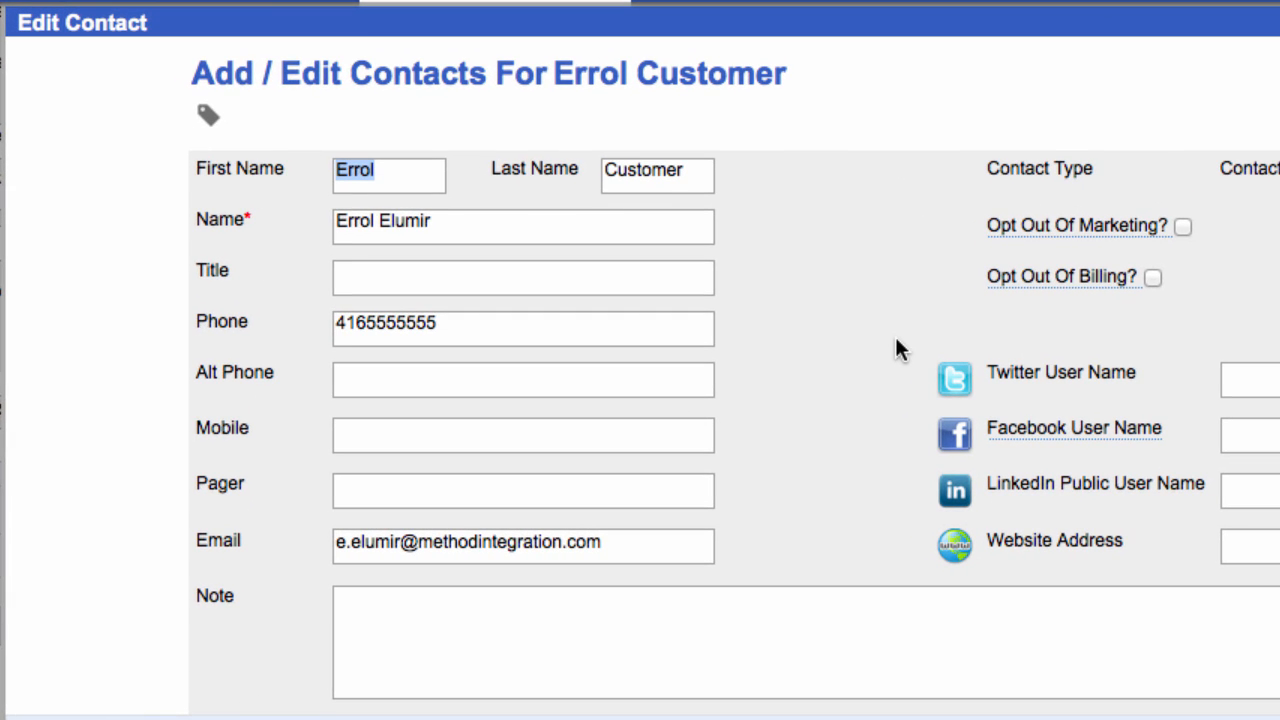
{"action": "left_click", "coordinate": [208, 114]}
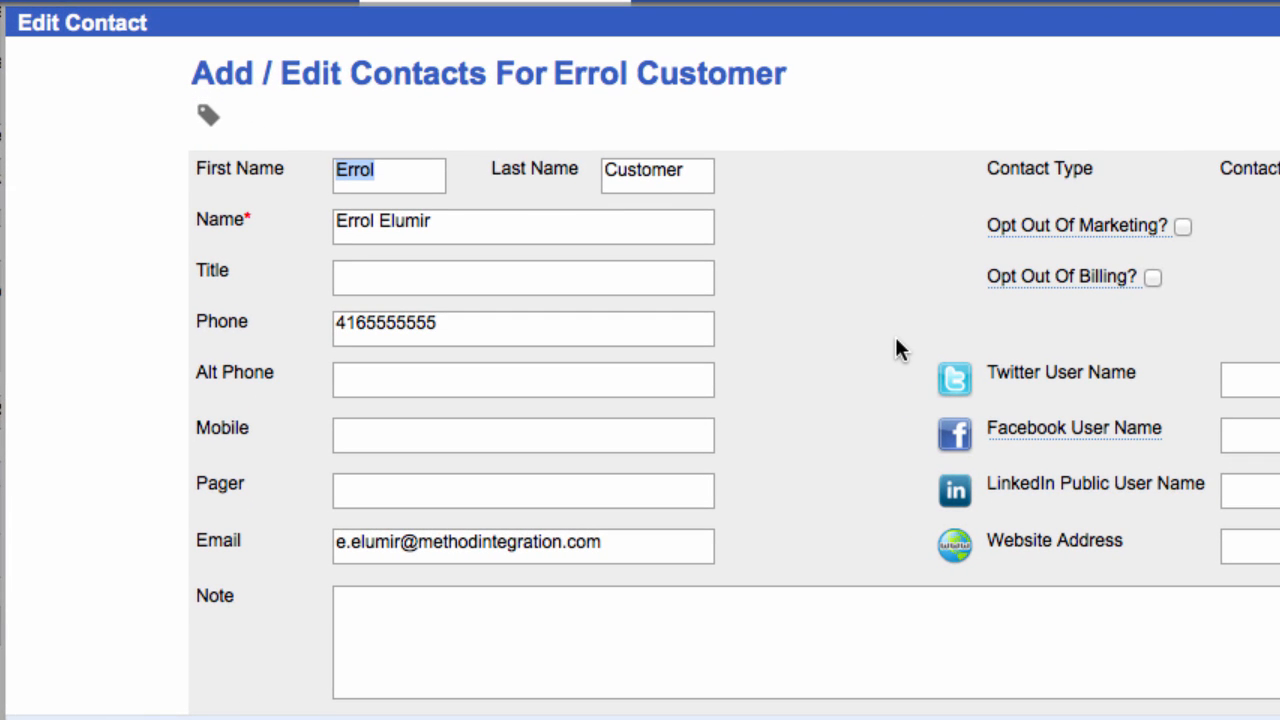
{"action": "mouse_move", "coordinate": [230, 118]}
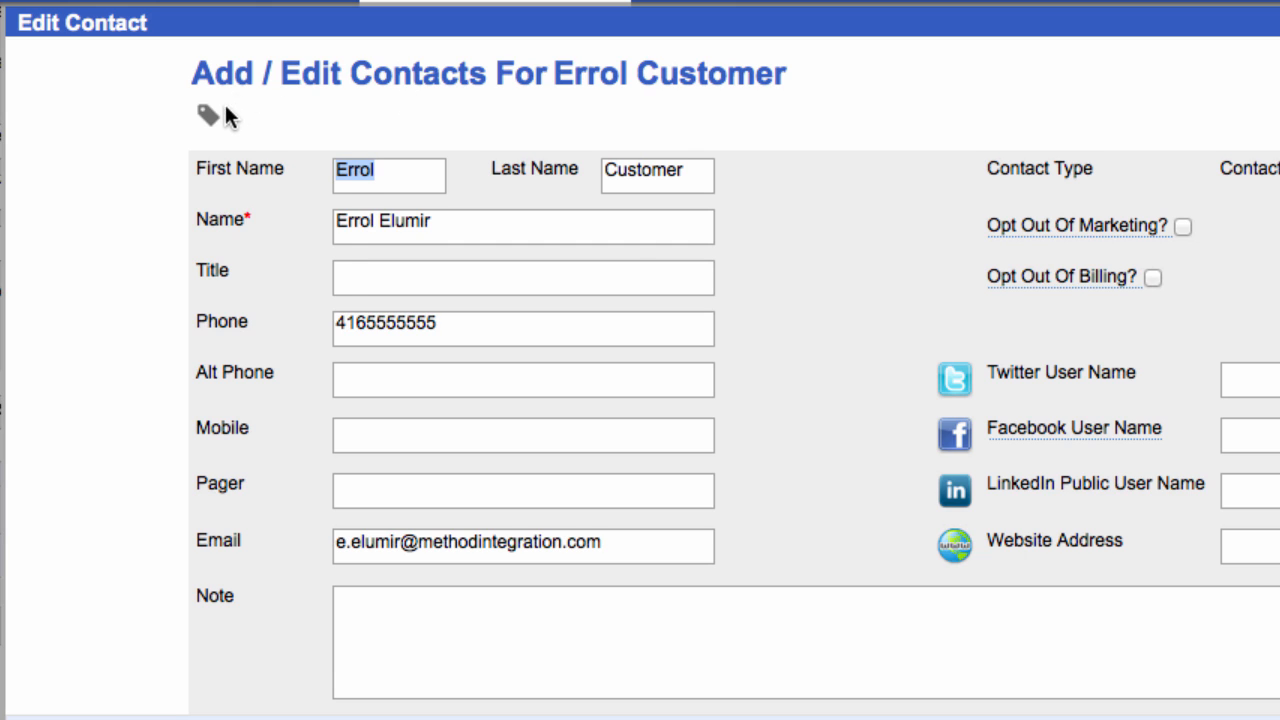
{"action": "left_click", "coordinate": [208, 114]}
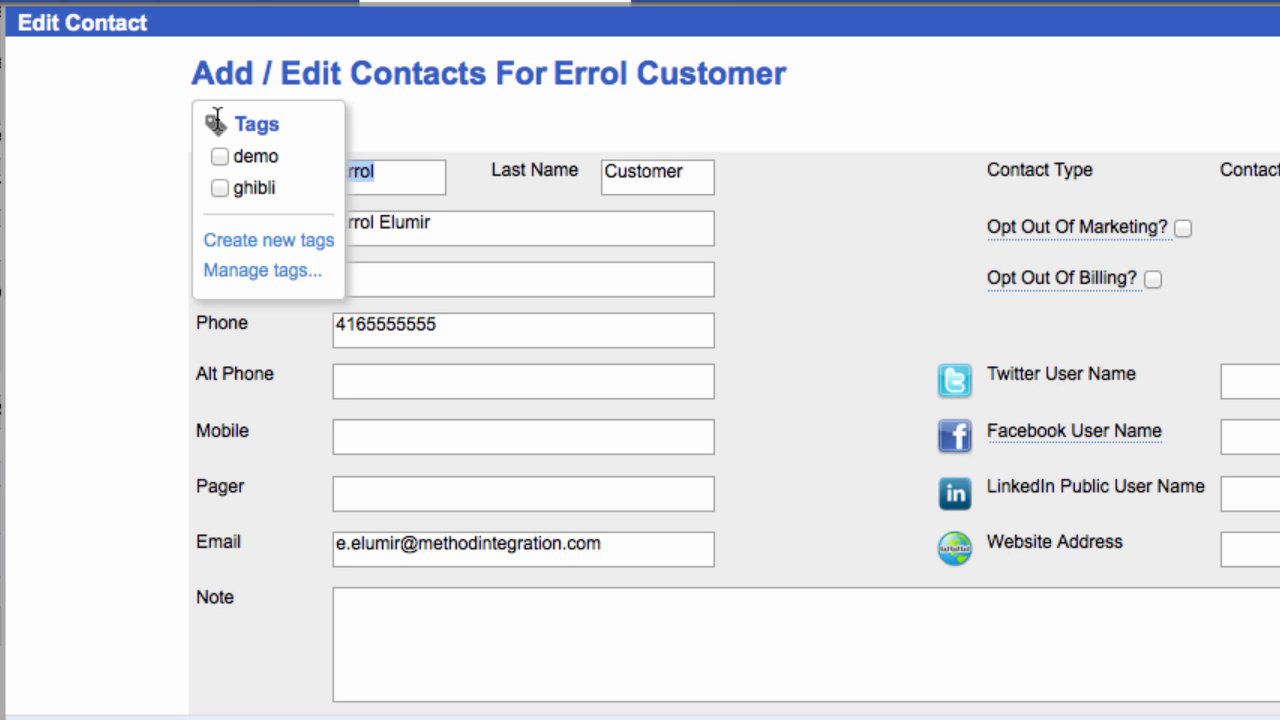
{"action": "left_click", "coordinate": [220, 188]}
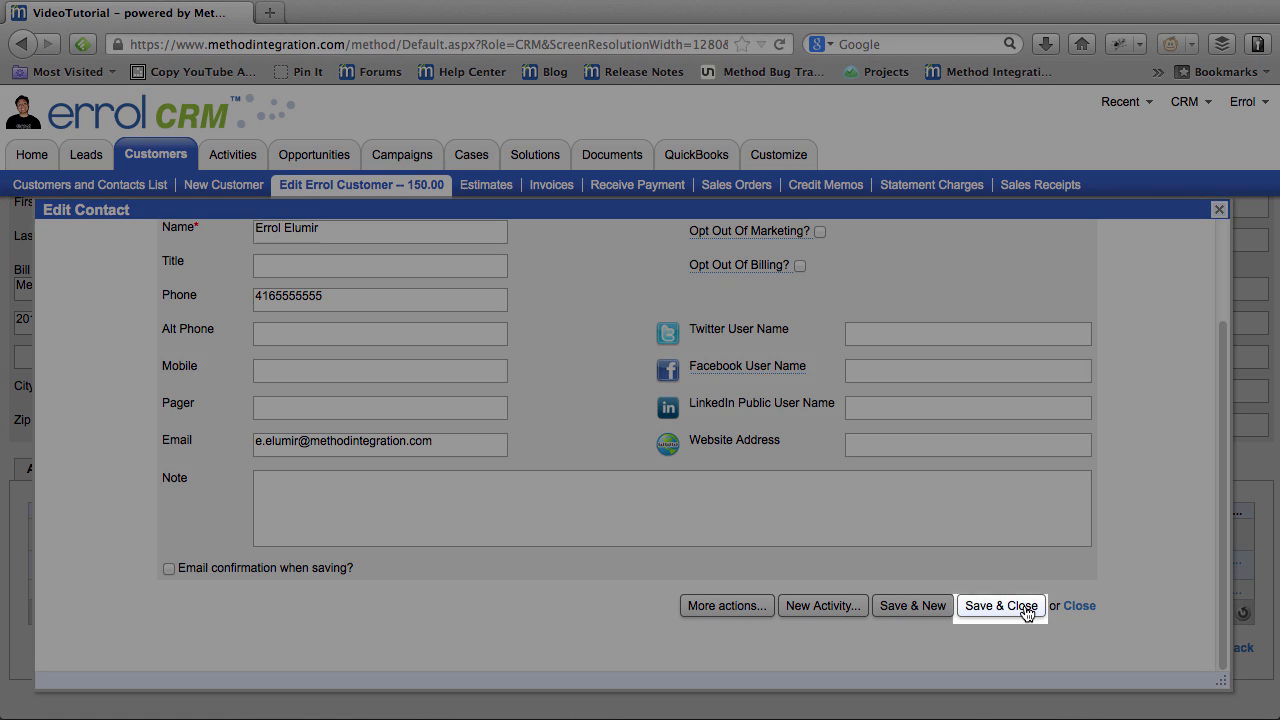
{"action": "left_click", "coordinate": [1000, 604]}
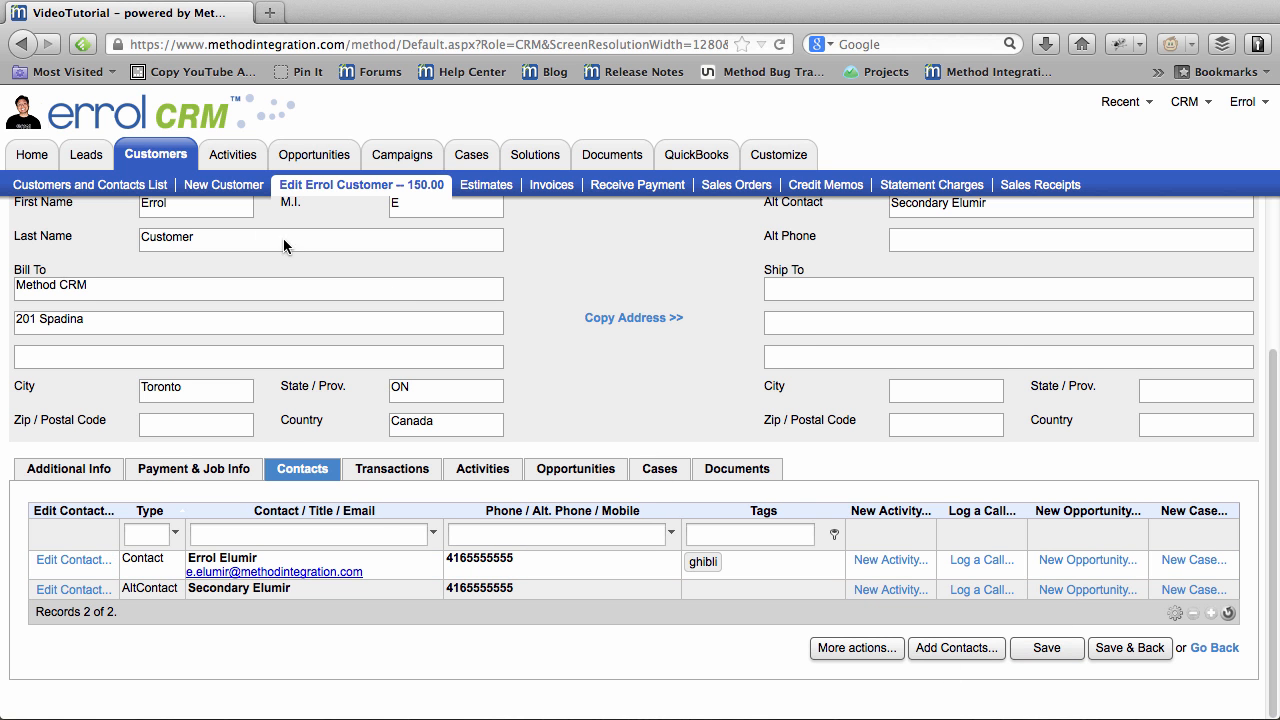
{"action": "left_click", "coordinate": [90, 184]}
{"action": "type", "text": "ghibli"}
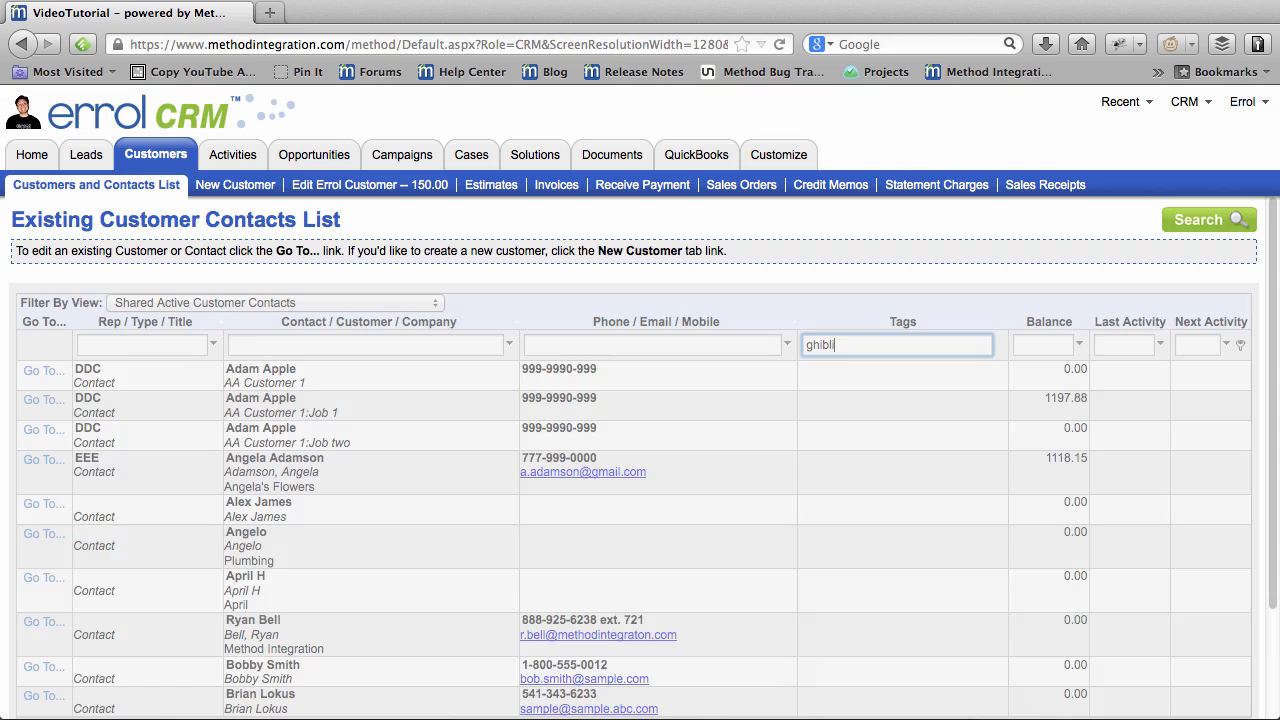
{"action": "left_click", "coordinate": [1208, 218]}
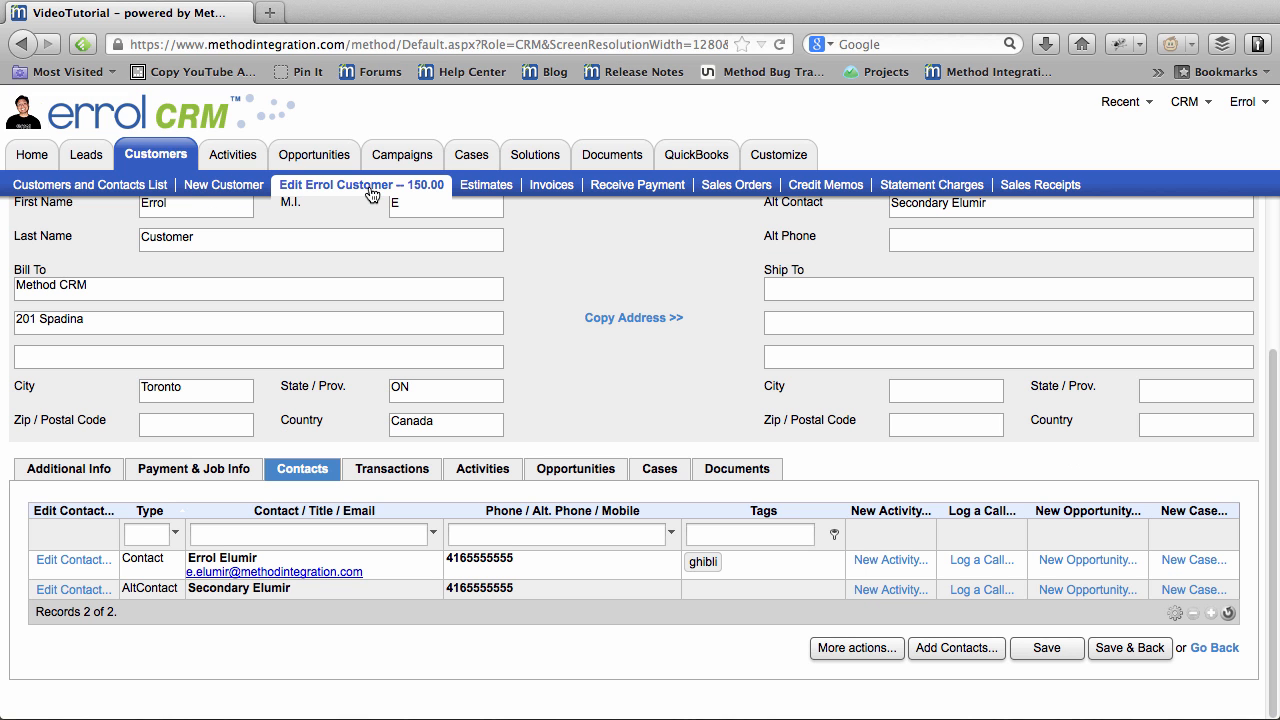
{"action": "left_click", "coordinate": [72, 560]}
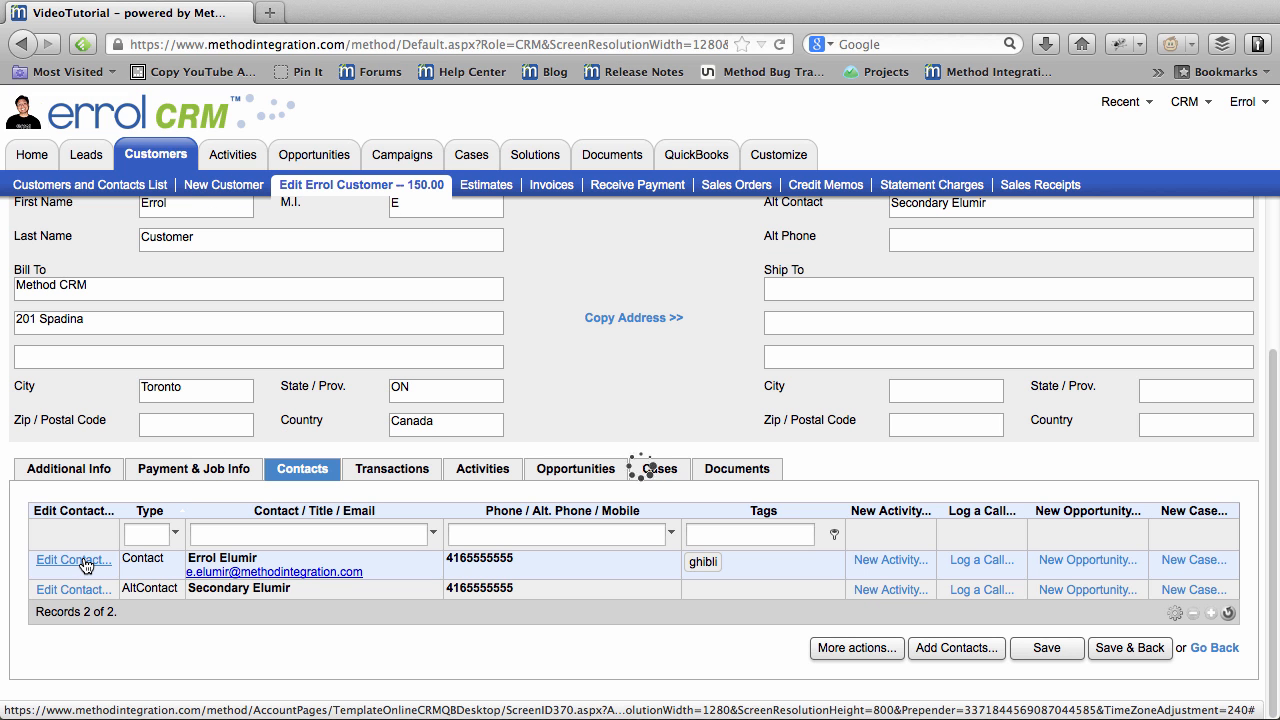
{"action": "left_click", "coordinate": [72, 560]}
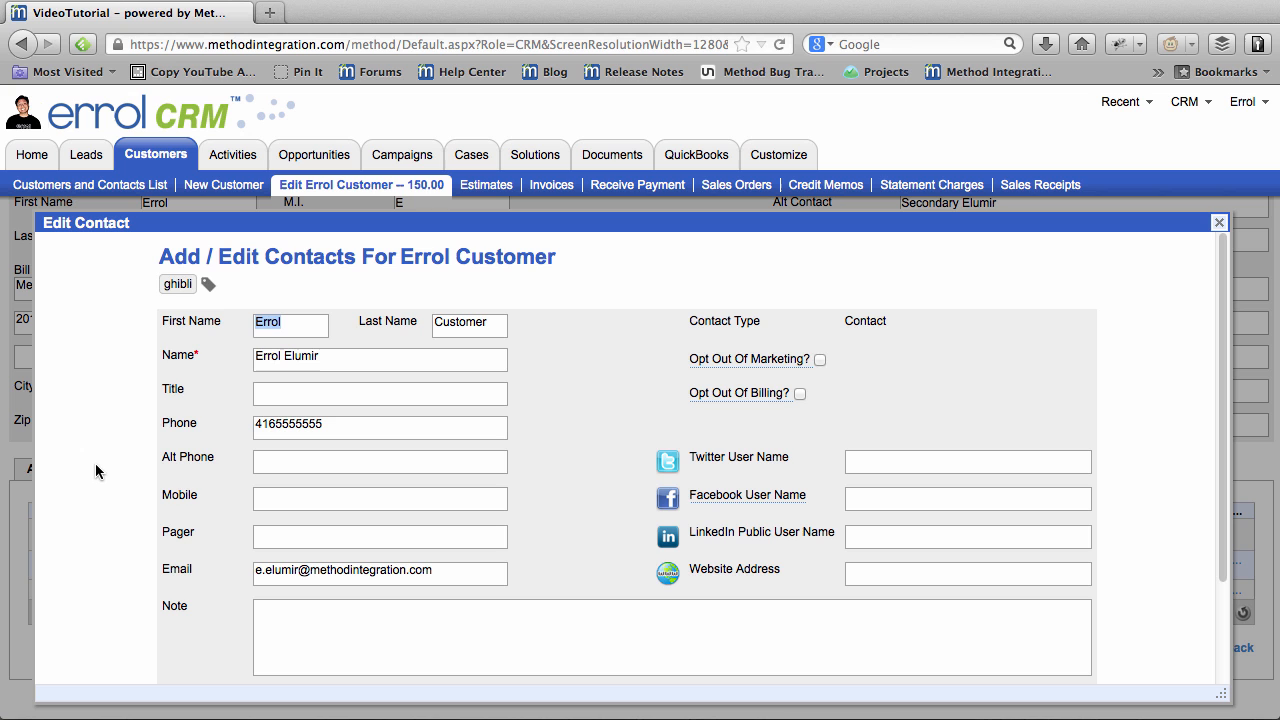
{"action": "left_click", "coordinate": [208, 284]}
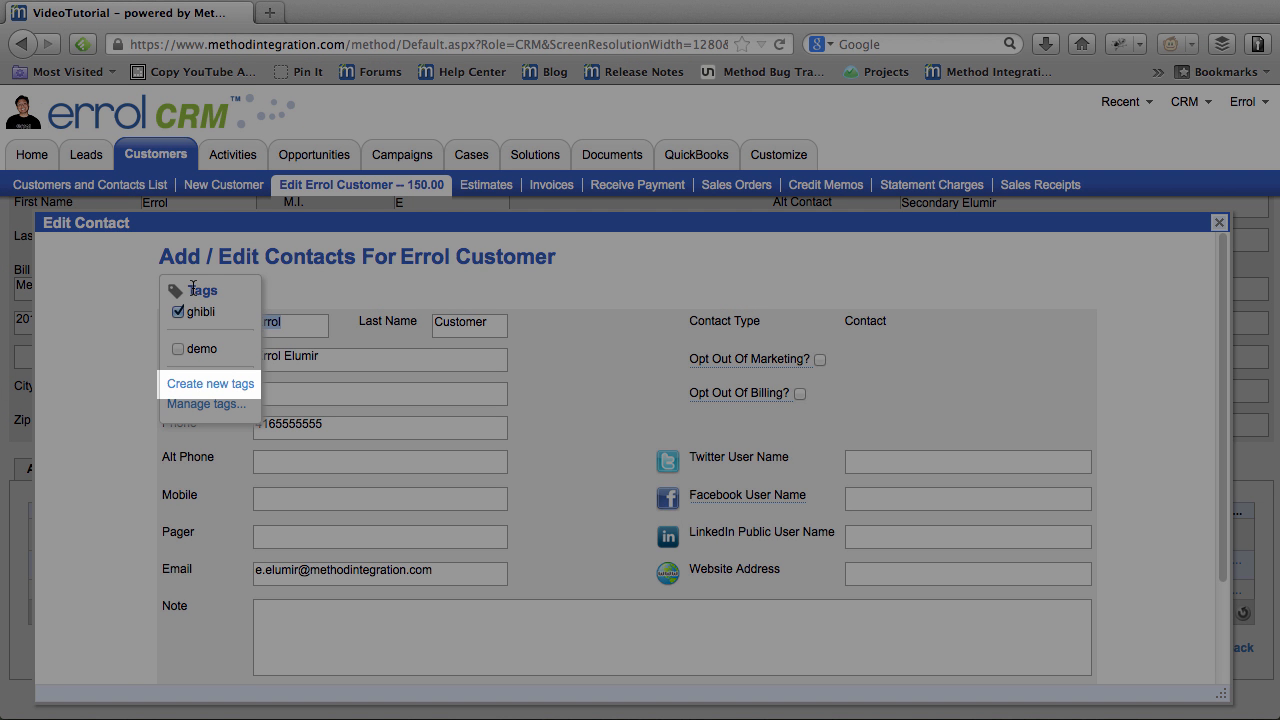
{"action": "left_click", "coordinate": [210, 384]}
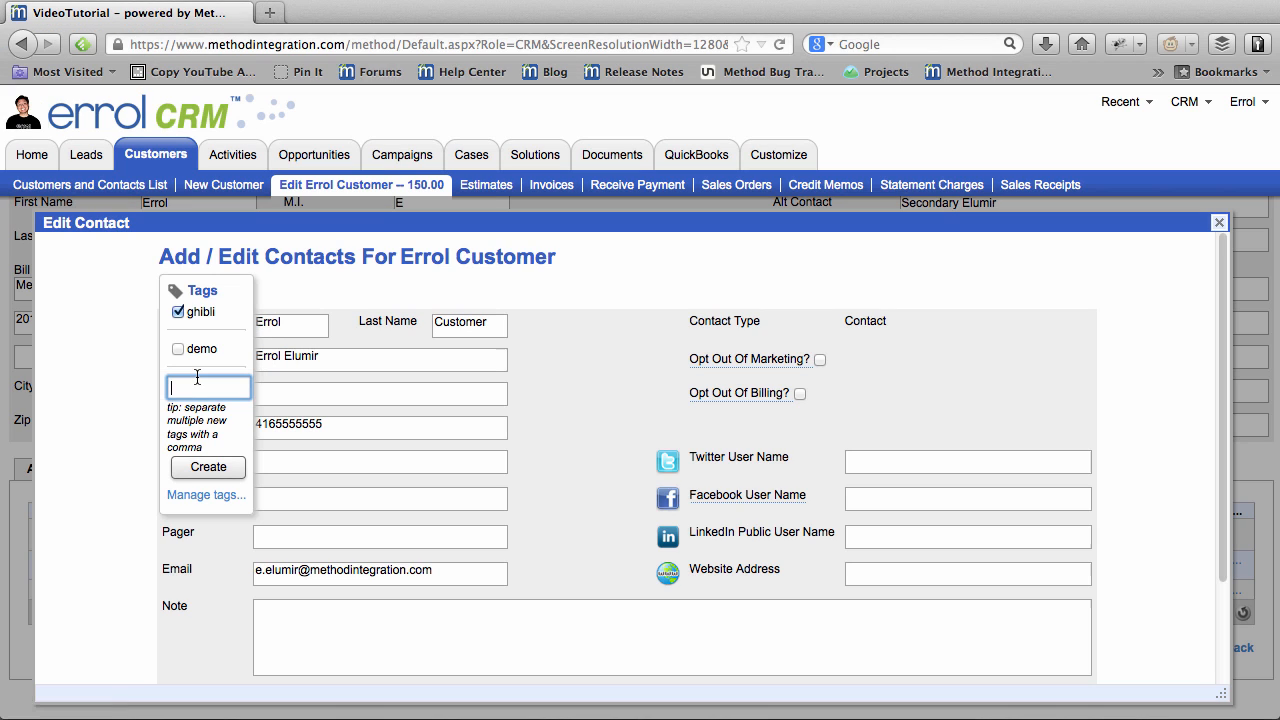
{"action": "type", "text": "awesome"}
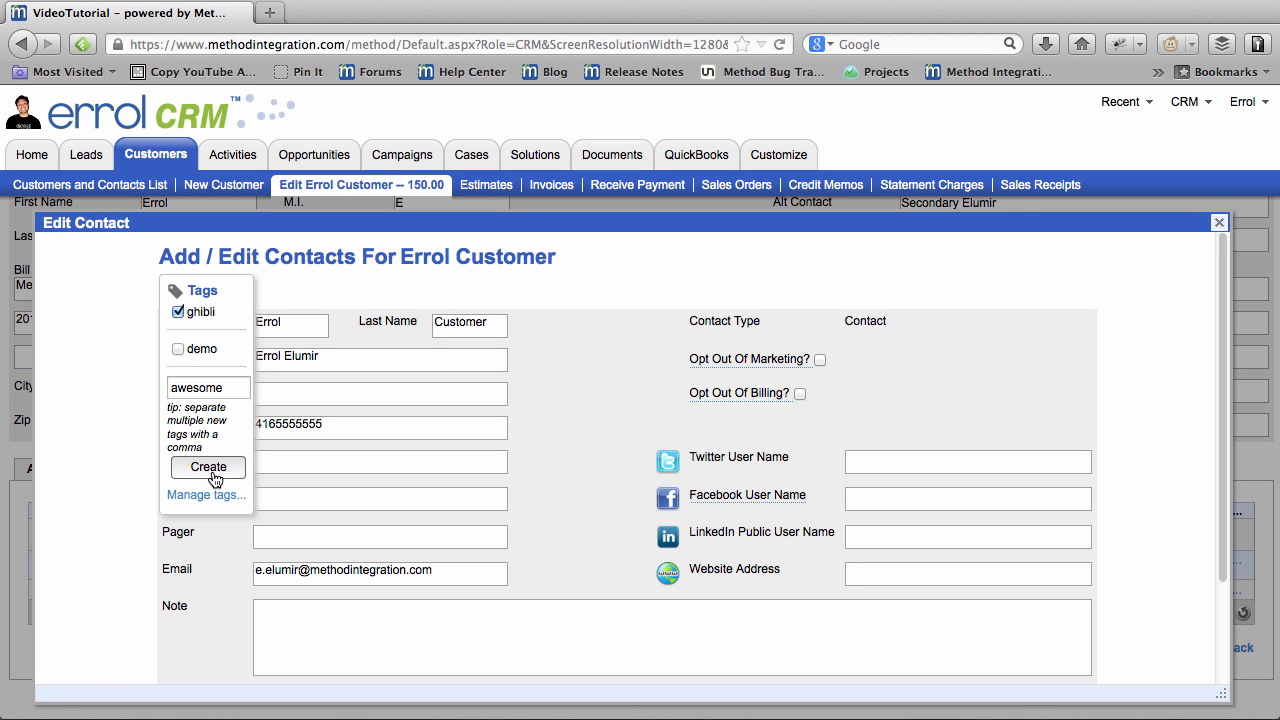
{"action": "left_click", "coordinate": [208, 468]}
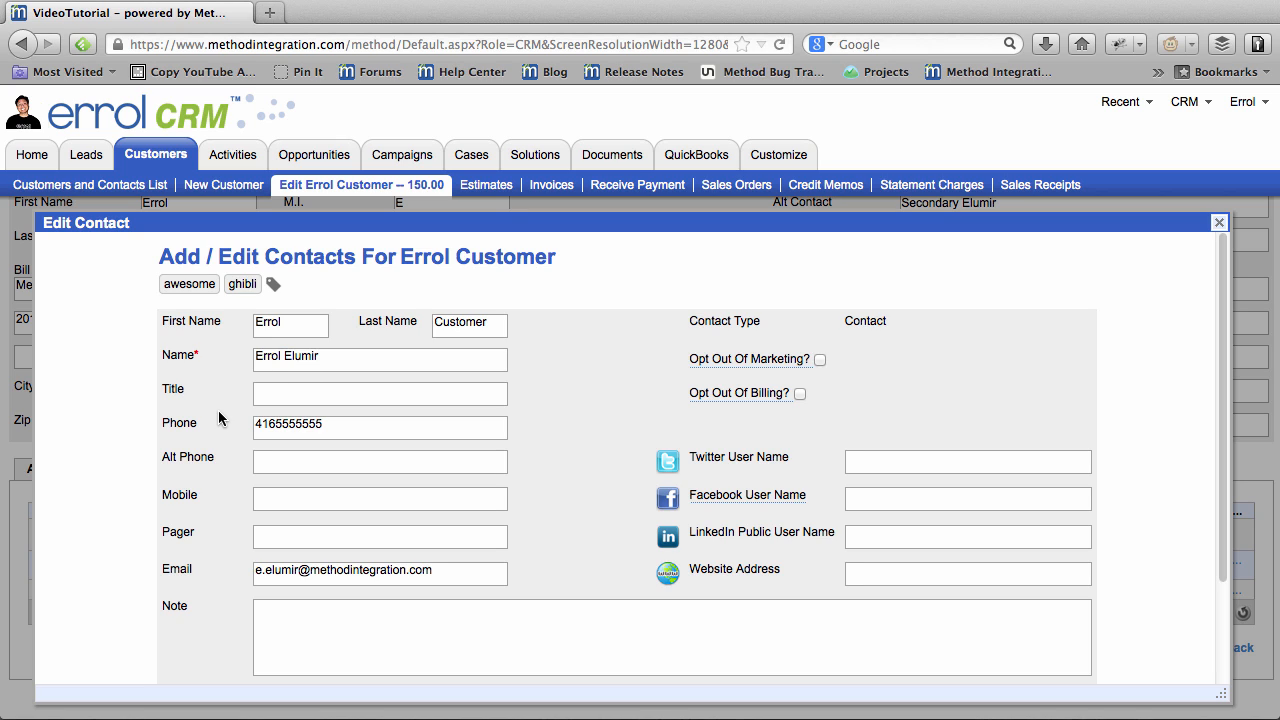
Create another new tag 'insane' so the contact carries awesome, ghibli and insane.
{"action": "left_click", "coordinate": [272, 284]}
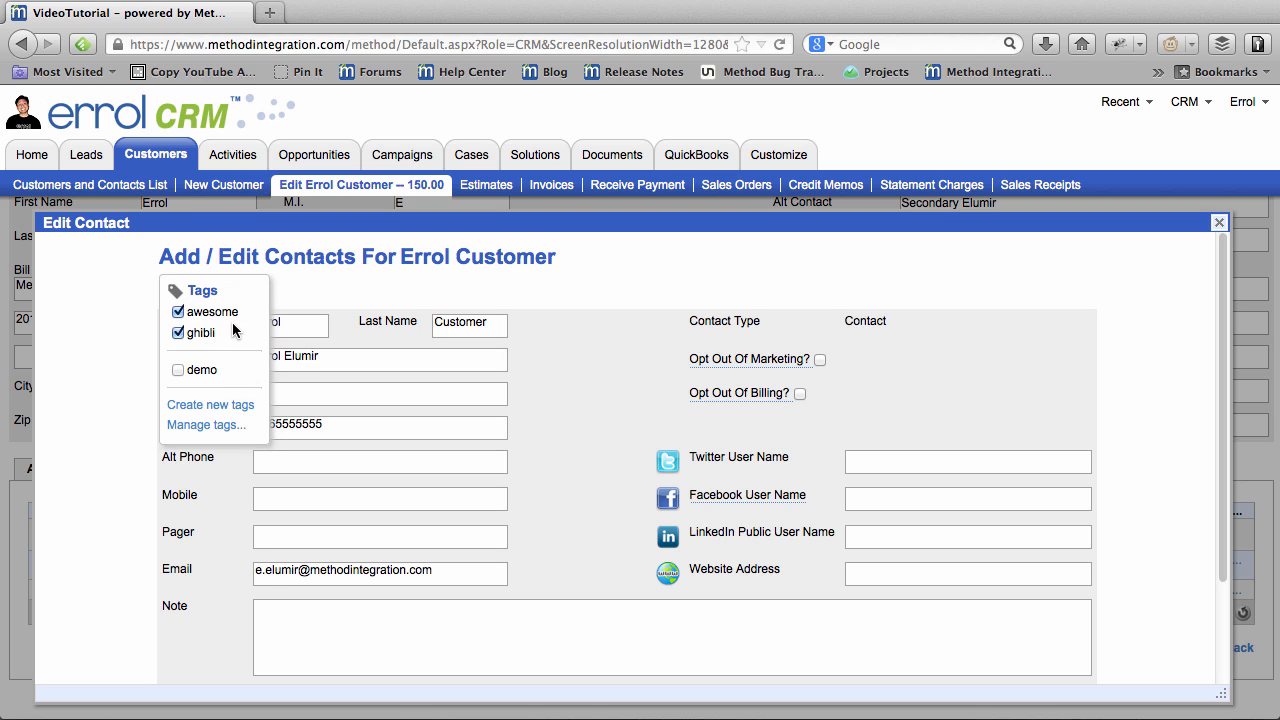
{"action": "left_click", "coordinate": [210, 404]}
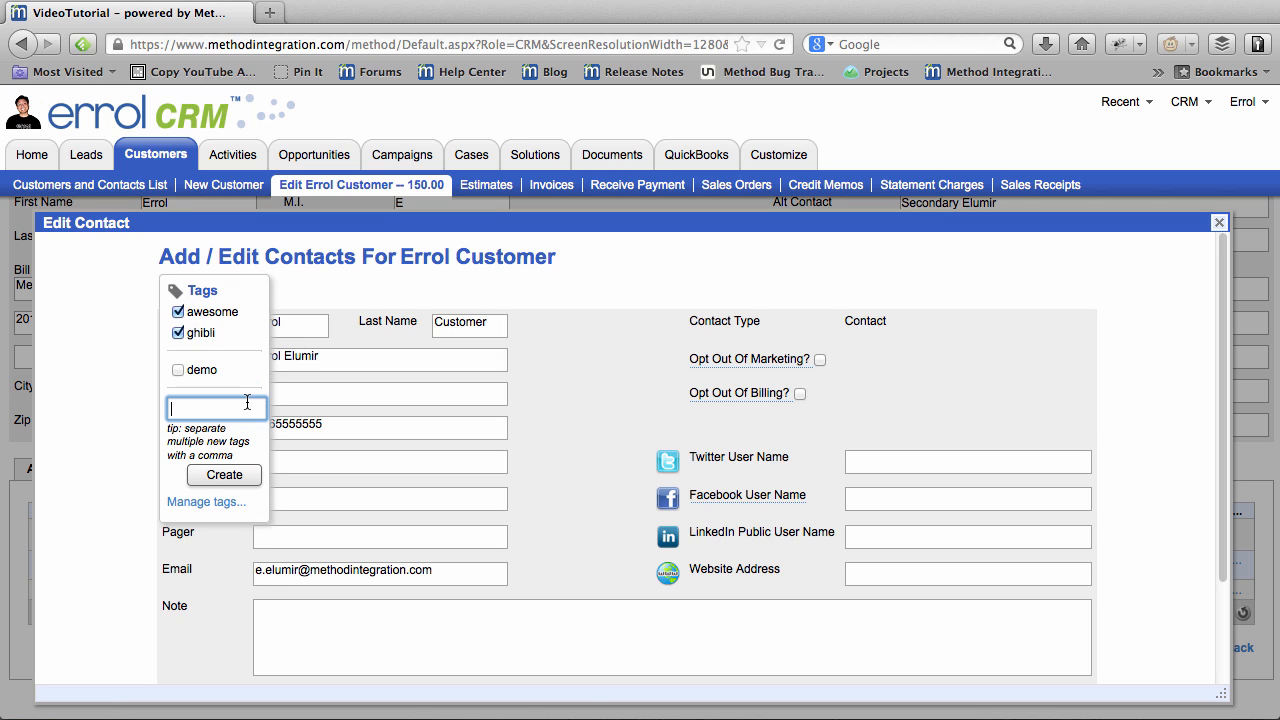
{"action": "type", "text": "insane"}
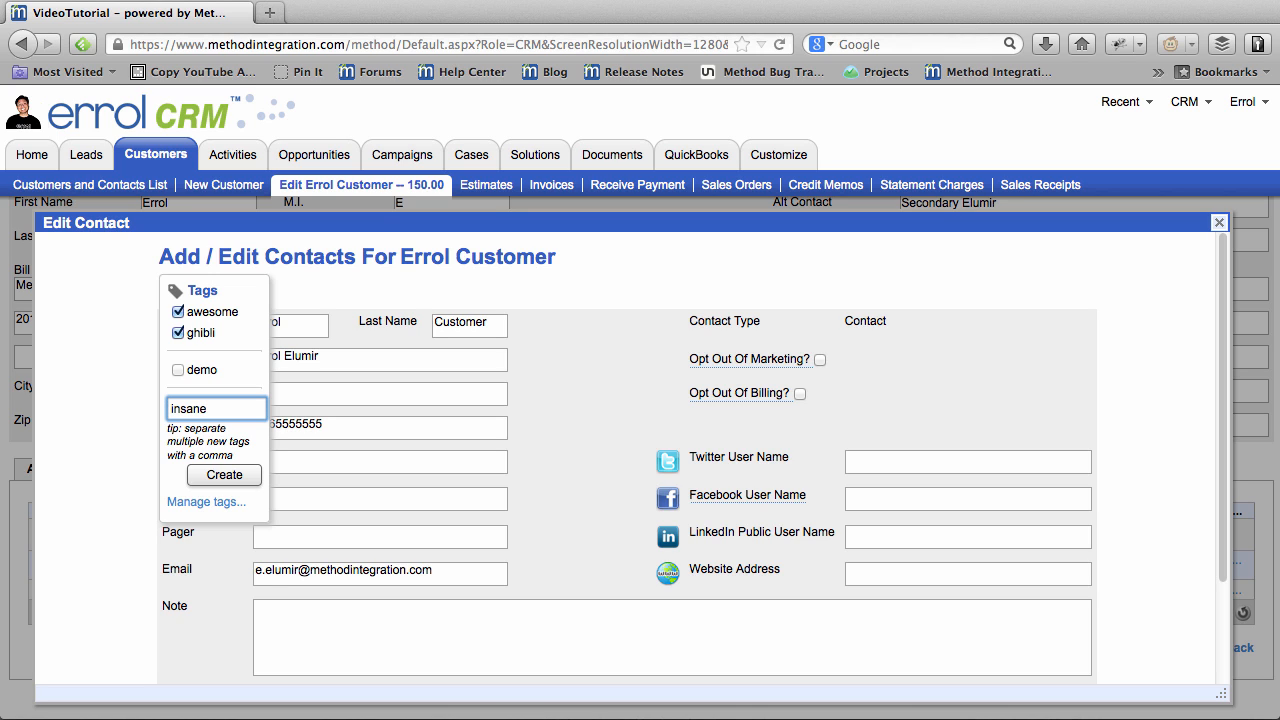
{"action": "left_click", "coordinate": [224, 474]}
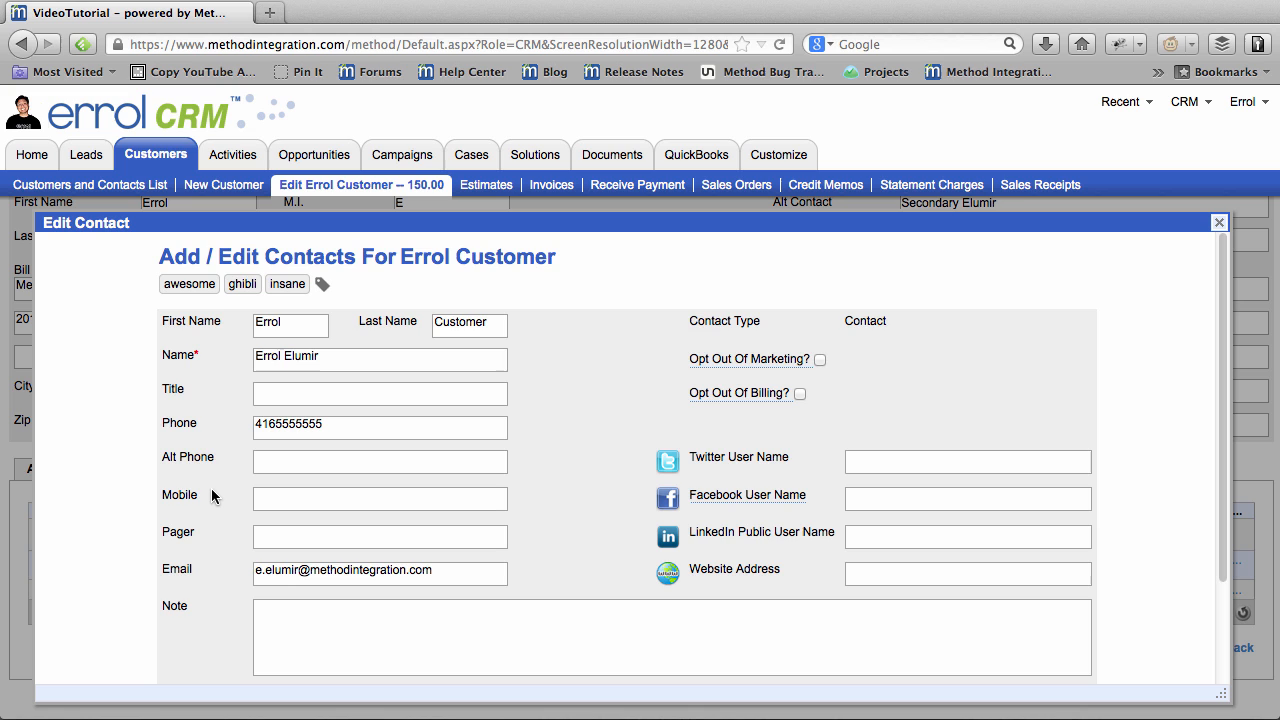
{"action": "scroll", "scroll_direction": "down", "scroll_amount": 3}
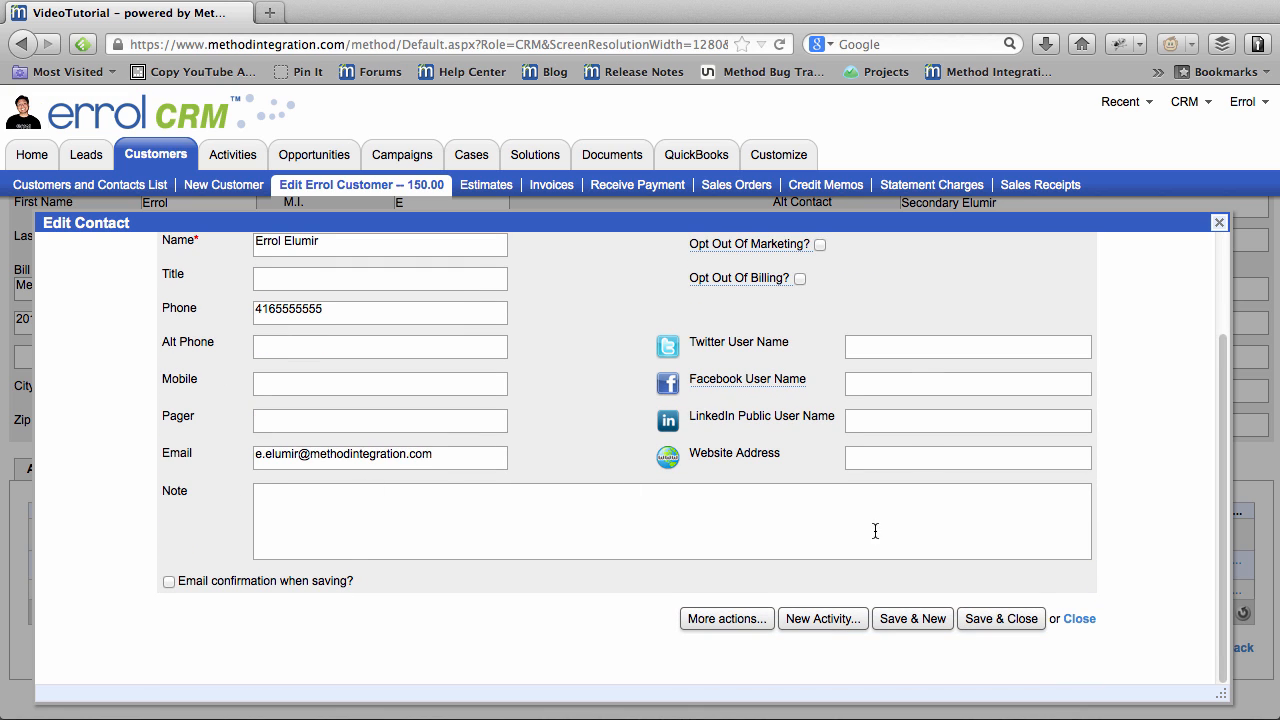
Save the contact, then filter the customer contacts list by the tag 'insane'.
{"action": "left_click", "coordinate": [1080, 618]}
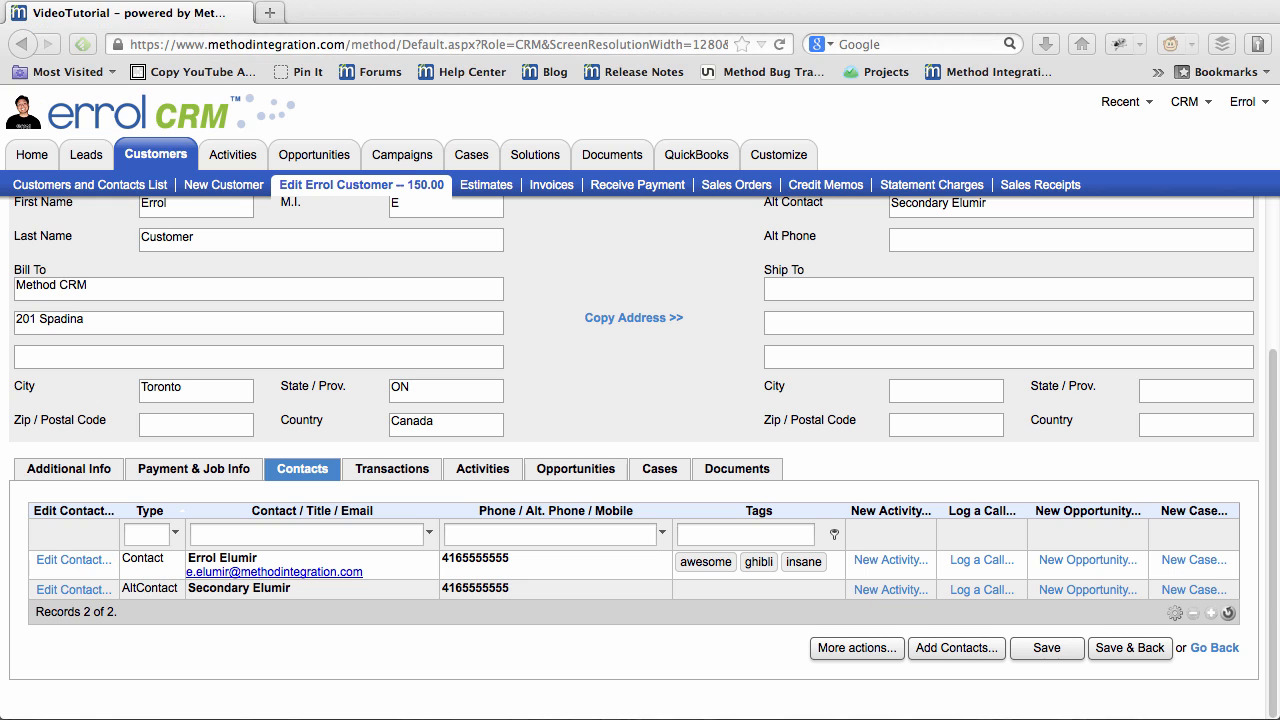
{"action": "left_click", "coordinate": [90, 184]}
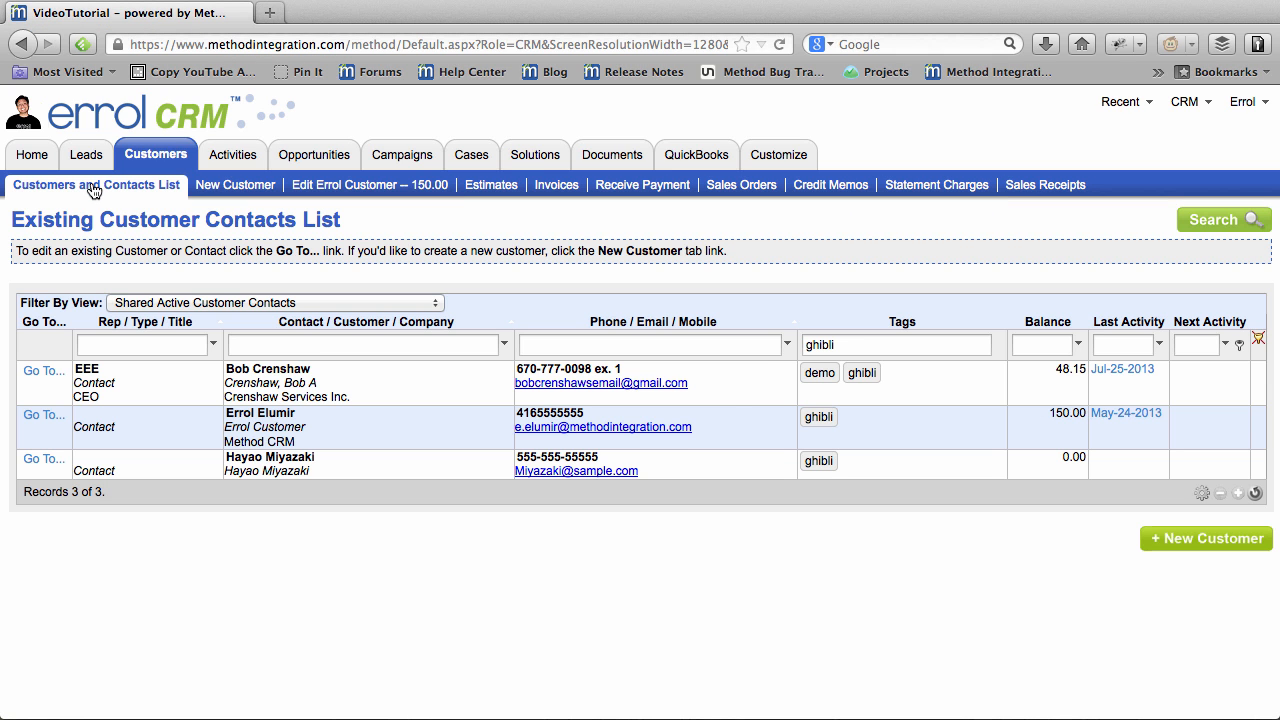
{"action": "mouse_move", "coordinate": [1258, 344]}
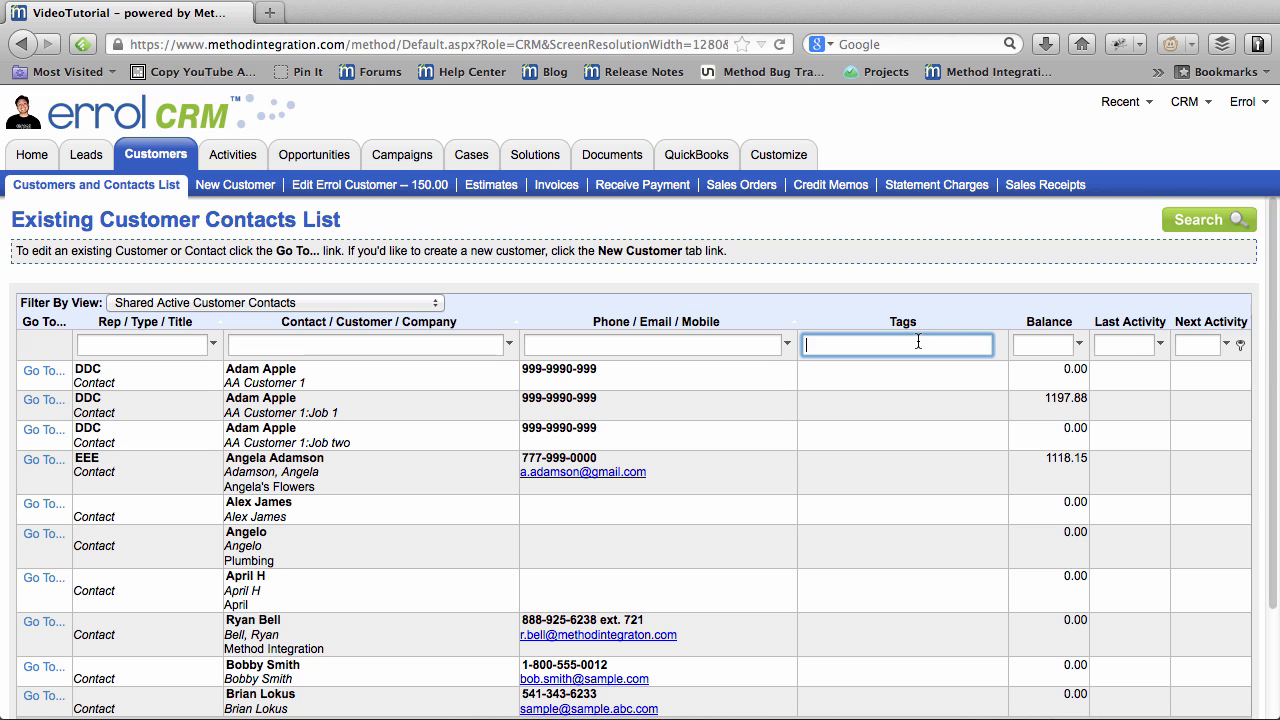
{"action": "type", "text": "insane"}
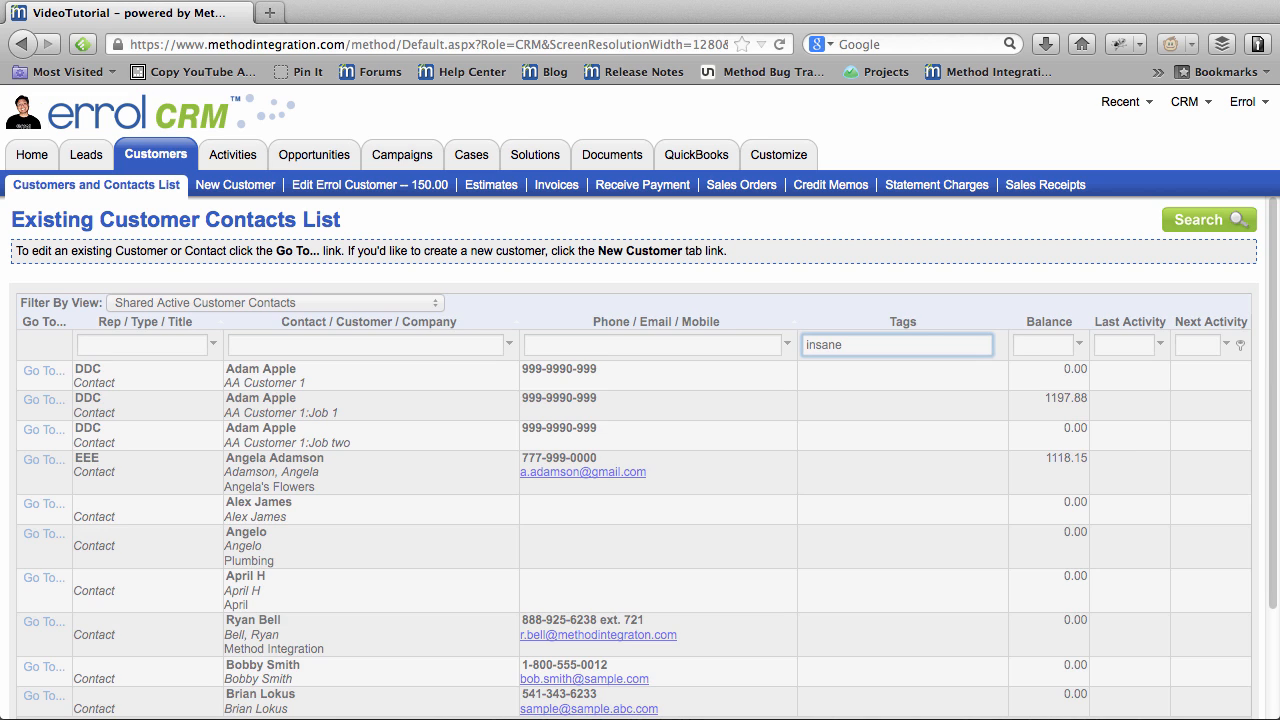
{"action": "left_click", "coordinate": [1208, 218]}
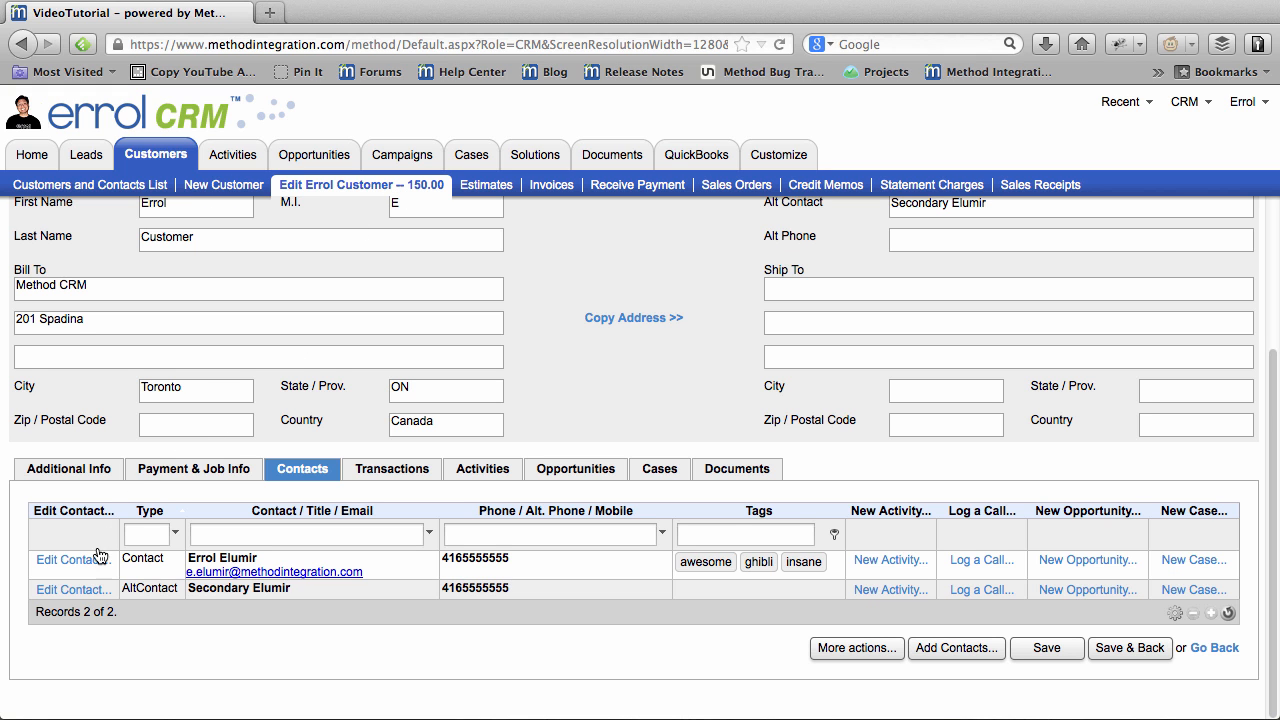
Uncheck the 'insane' tag on Errol Elumir and save, leaving awesome and ghibli.
{"action": "left_click", "coordinate": [72, 560]}
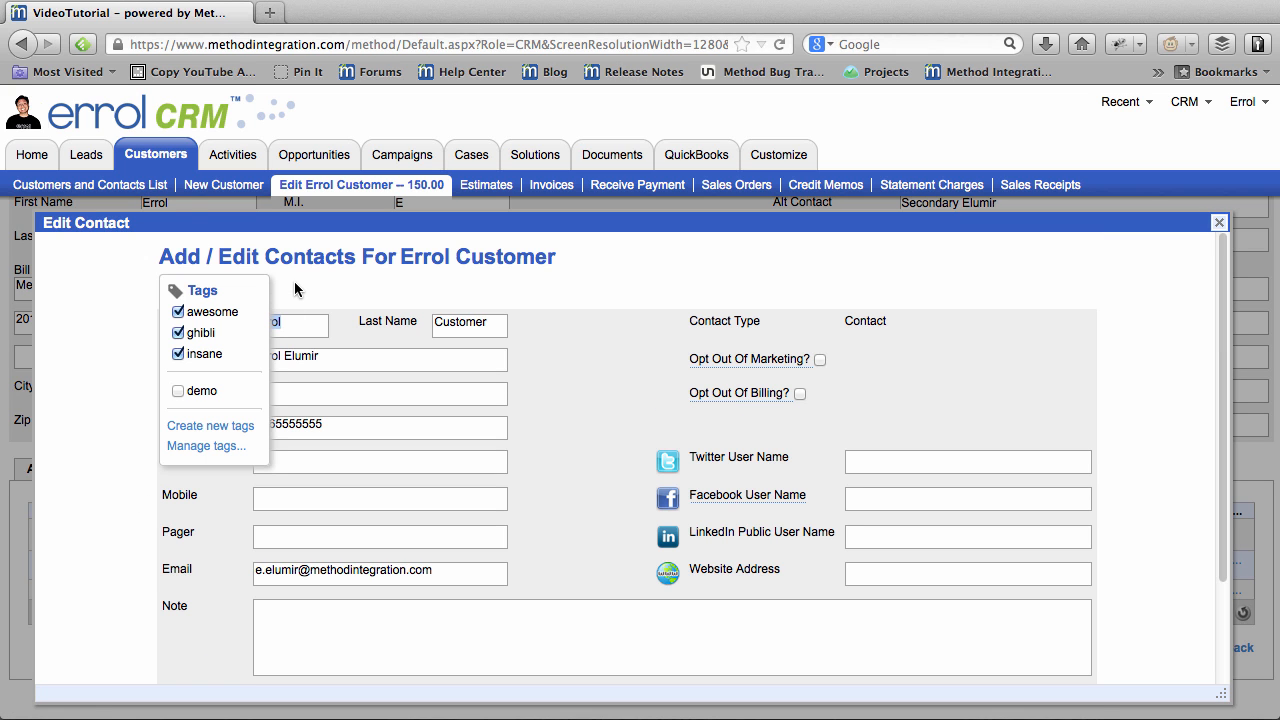
{"action": "left_click", "coordinate": [178, 352]}
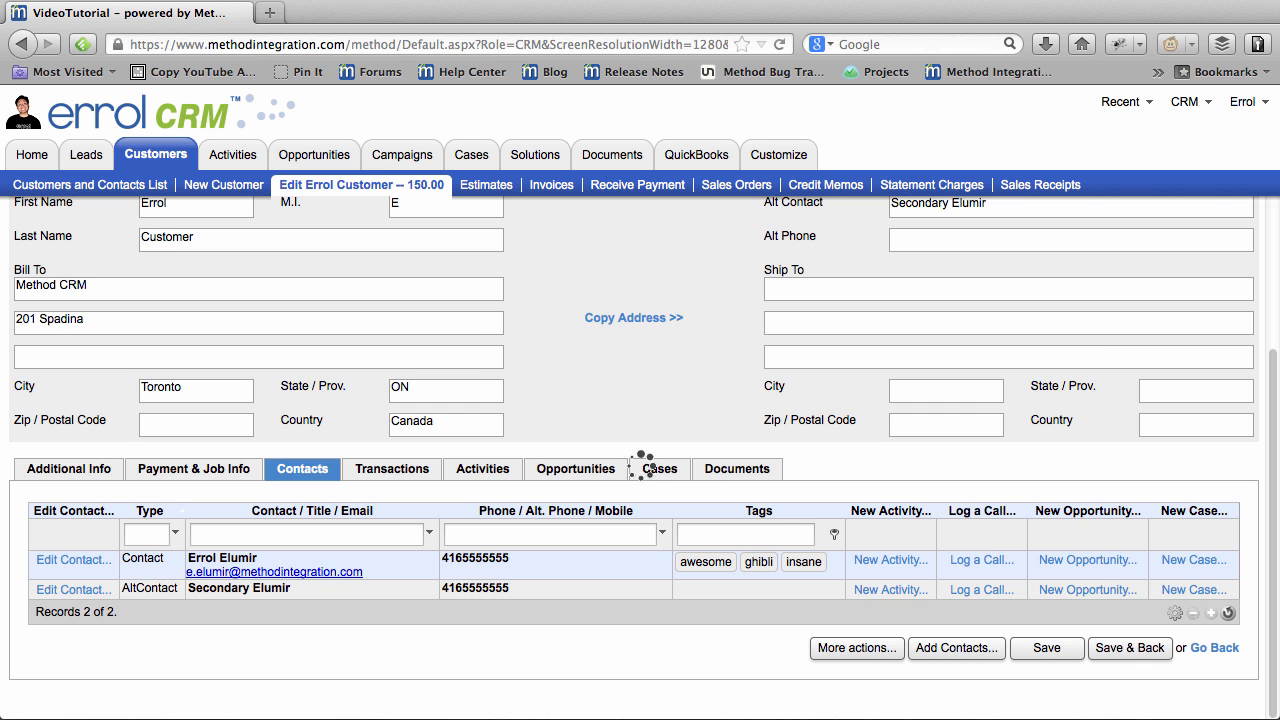
{"action": "left_click", "coordinate": [804, 560]}
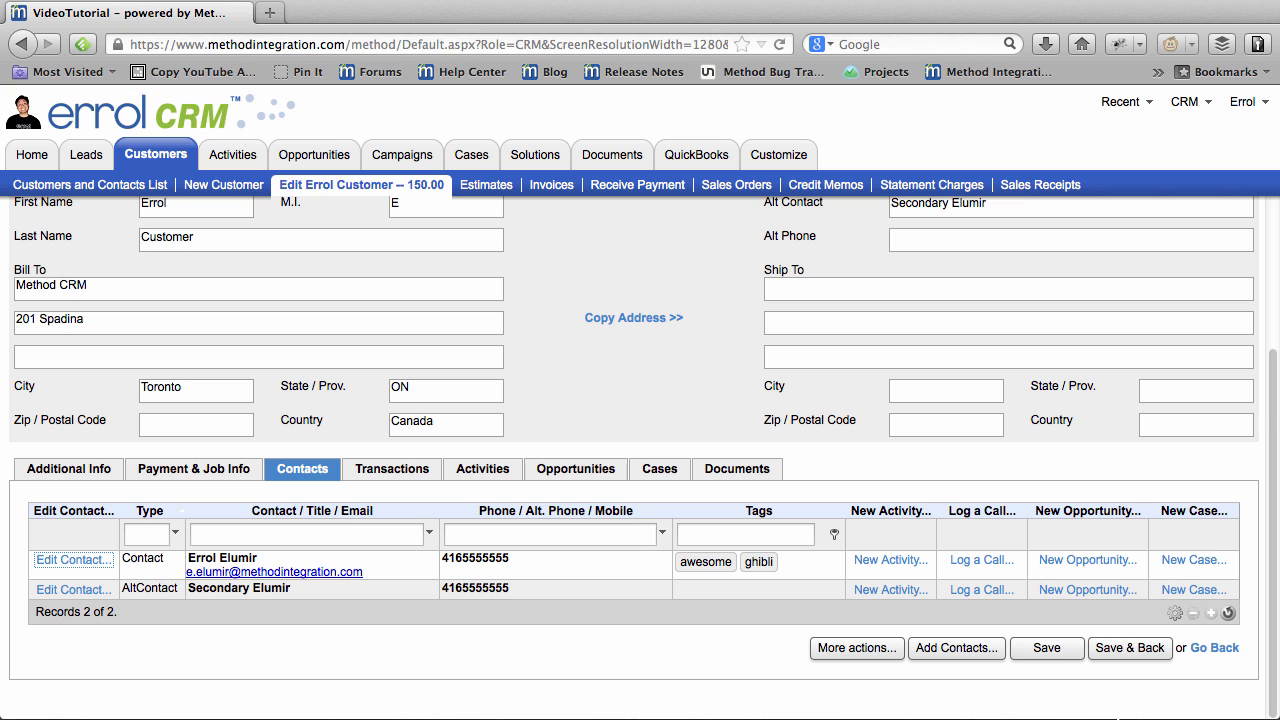
In Manage tags for Contacts, choose tag 'insane' with operation Delete and run it.
{"action": "left_click", "coordinate": [72, 560]}
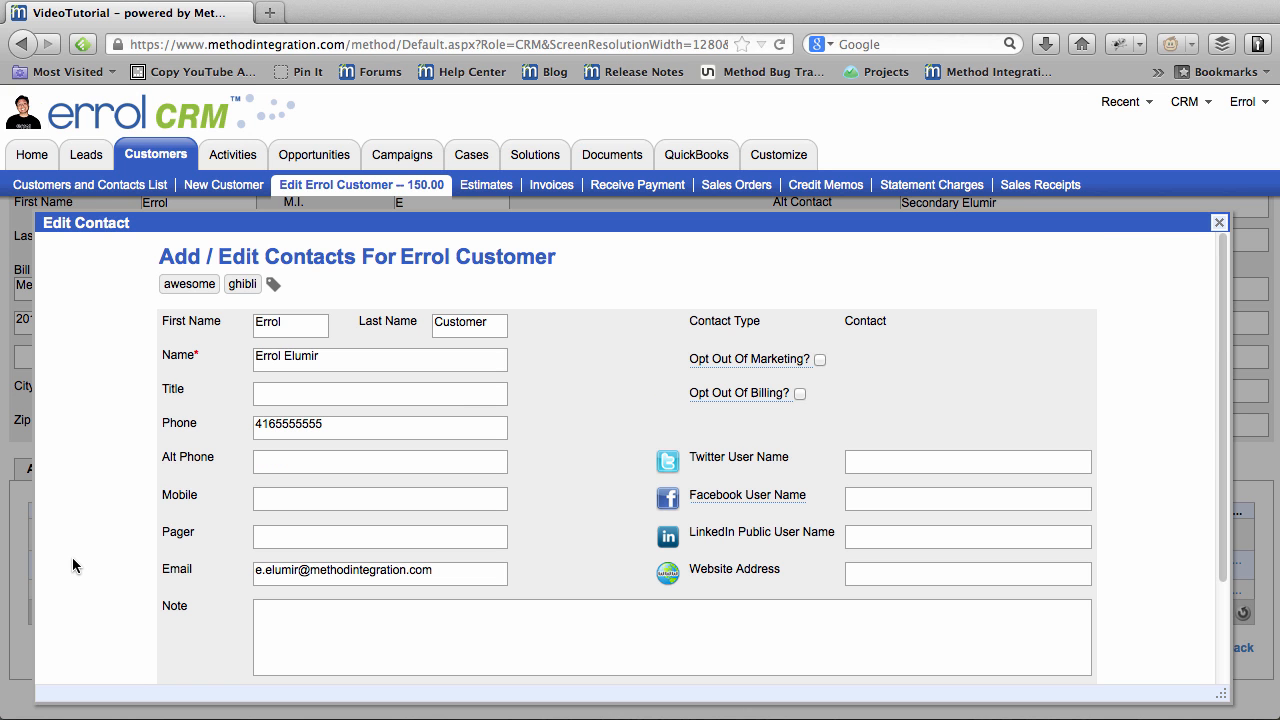
{"action": "left_click", "coordinate": [272, 284]}
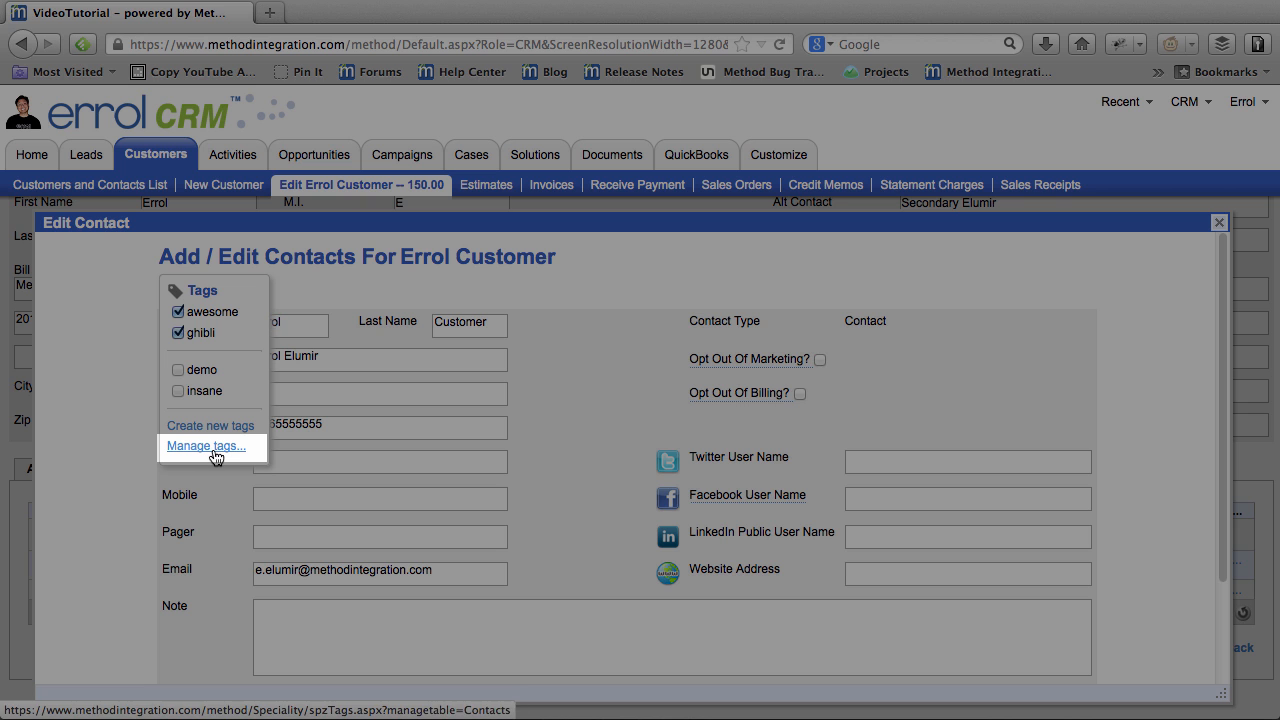
{"action": "left_click", "coordinate": [204, 446]}
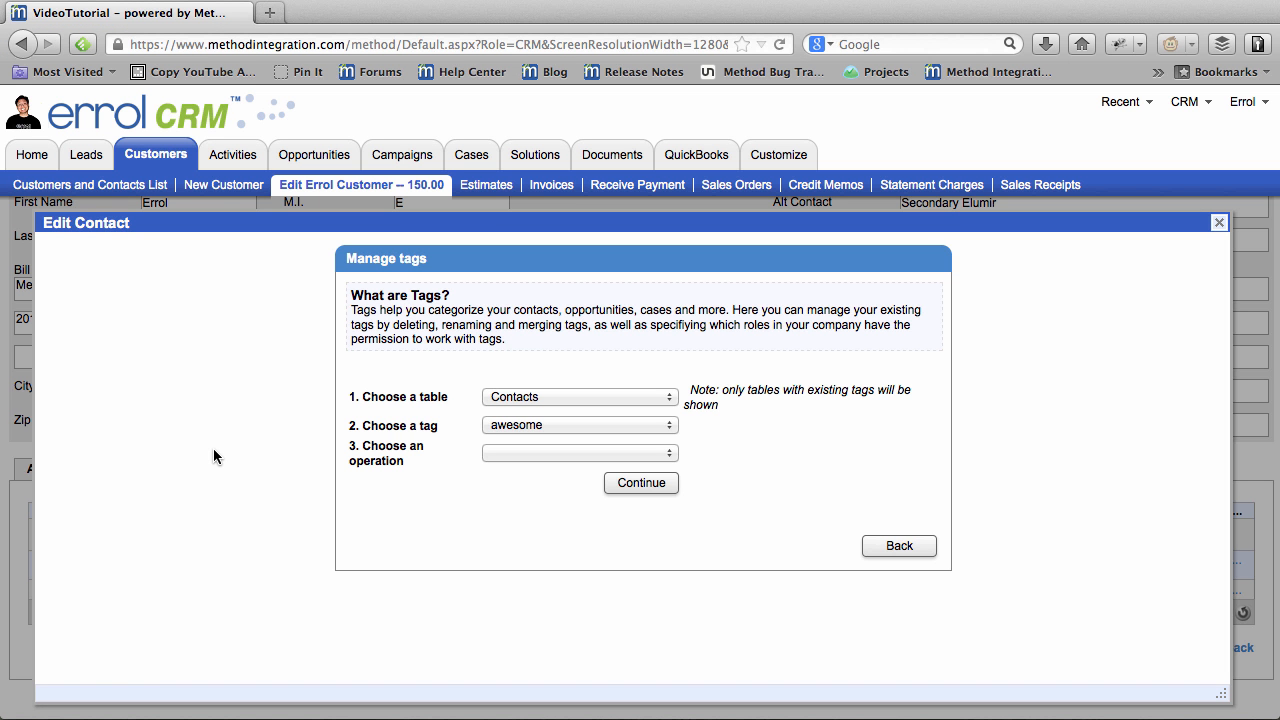
{"action": "left_click", "coordinate": [580, 424]}
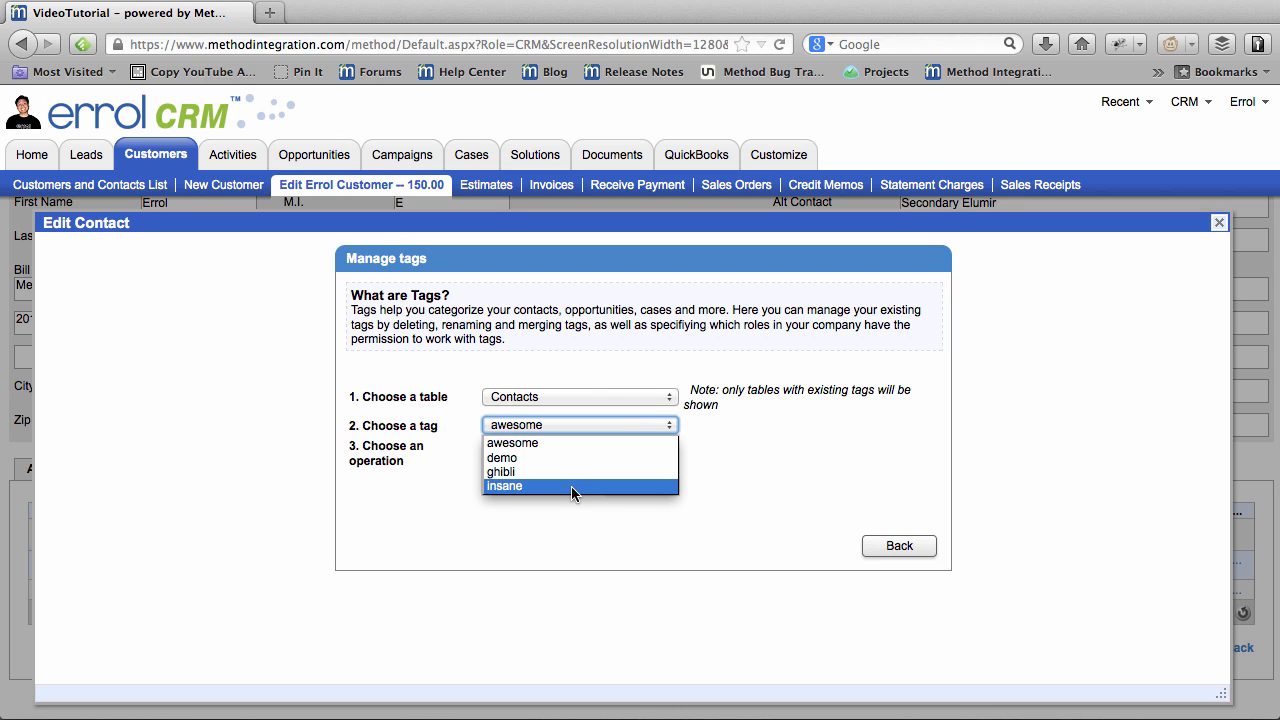
{"action": "left_click", "coordinate": [504, 486]}
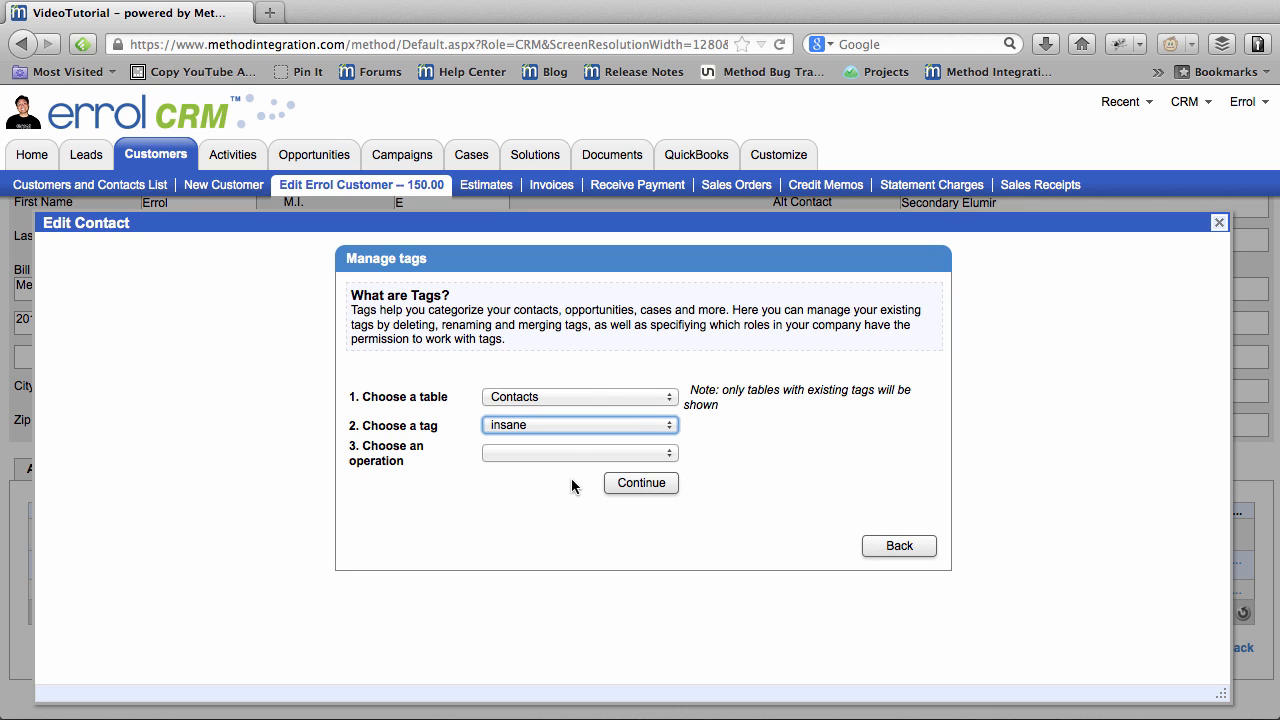
{"action": "left_click", "coordinate": [580, 452]}
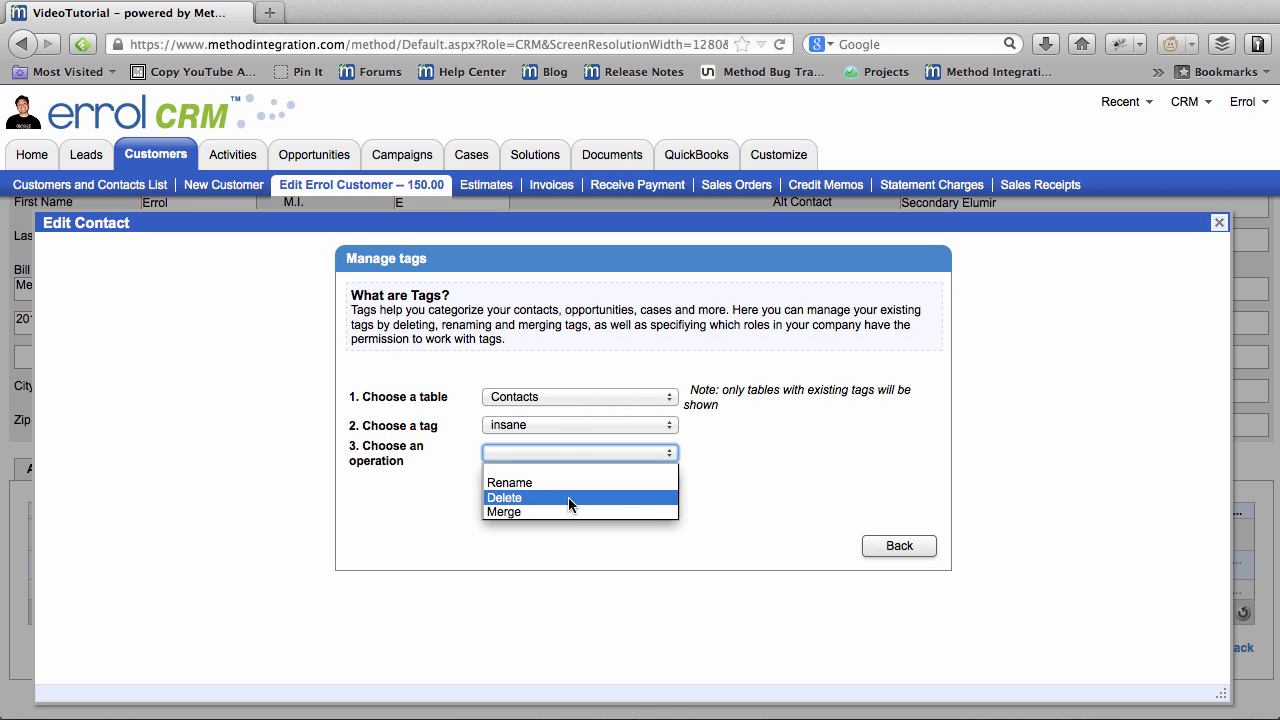
{"action": "left_click", "coordinate": [504, 496]}
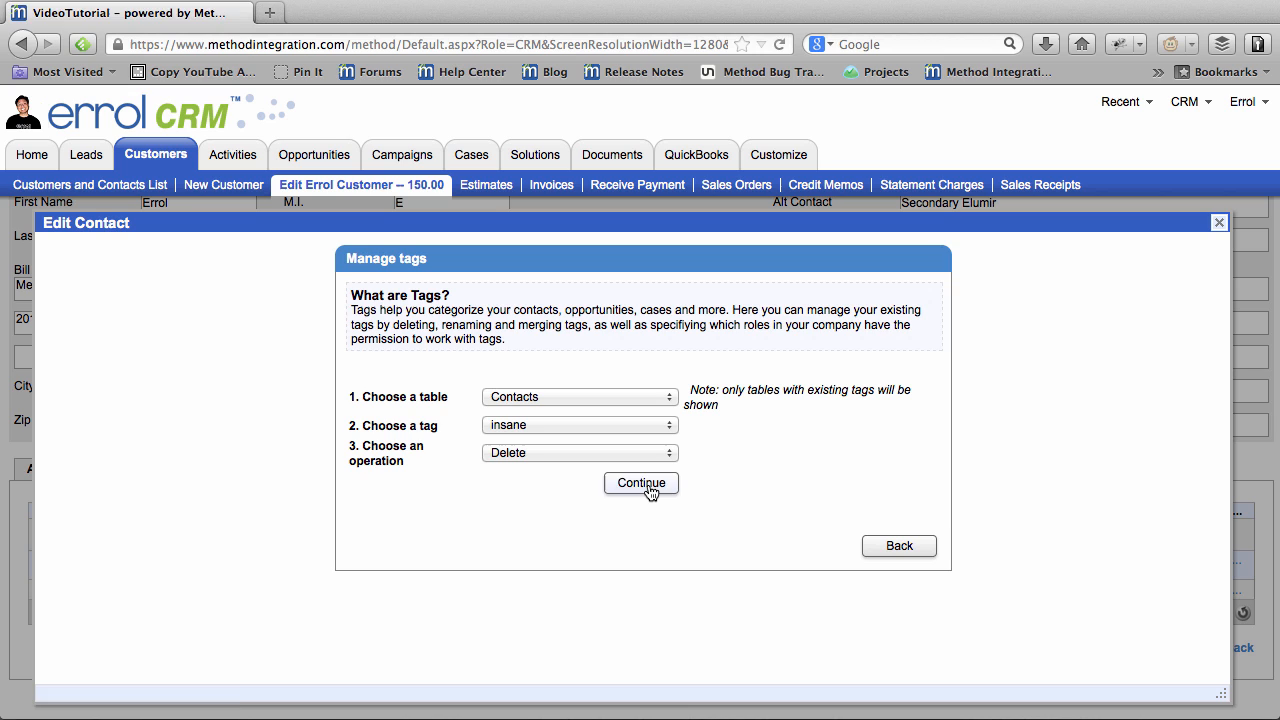
{"action": "left_click", "coordinate": [640, 482]}
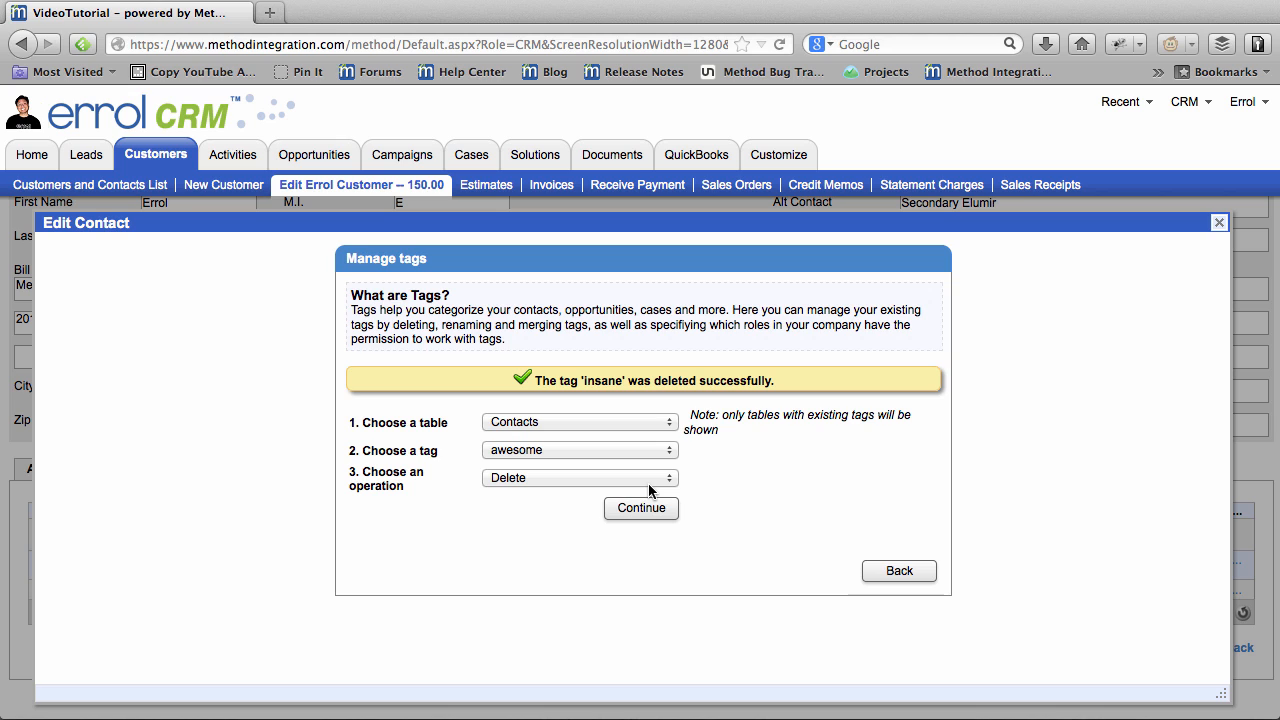
{"action": "mouse_move", "coordinate": [650, 468]}
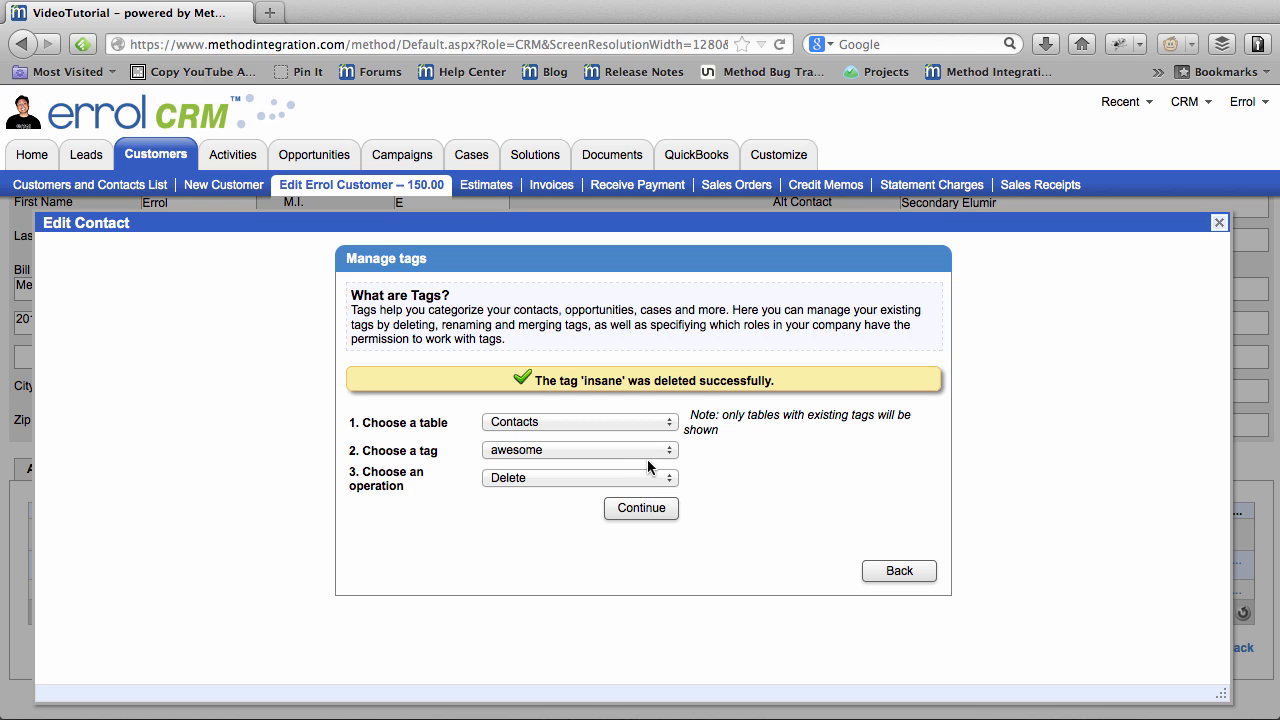
Choose tag 'ghibli' with operation Merge into 'awesome' and run it.
{"action": "left_click", "coordinate": [578, 448]}
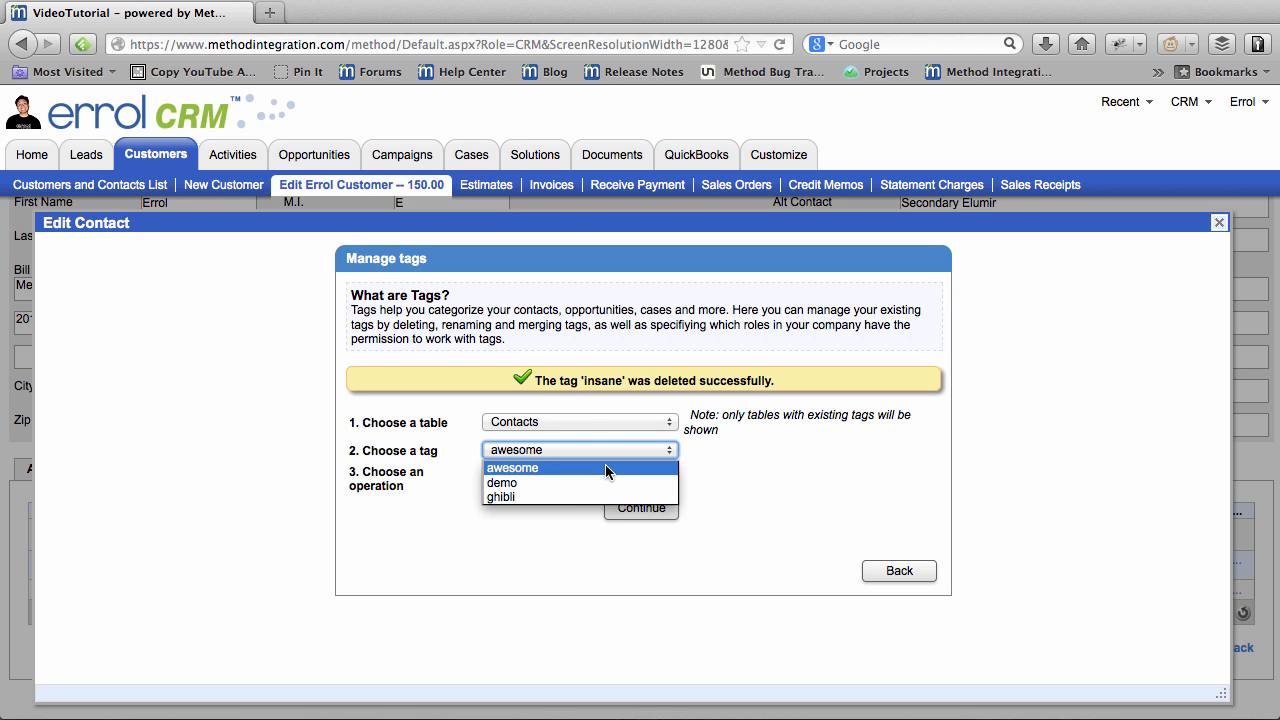
{"action": "mouse_move", "coordinate": [580, 476]}
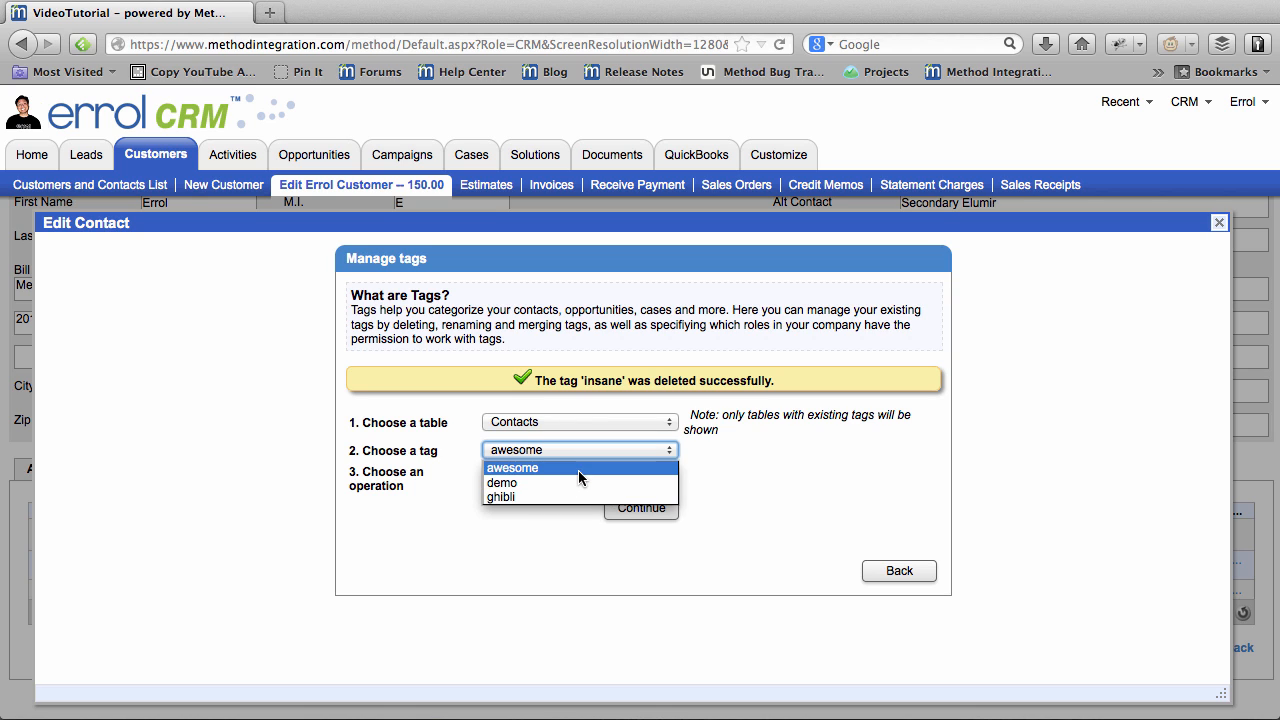
{"action": "left_click", "coordinate": [500, 496]}
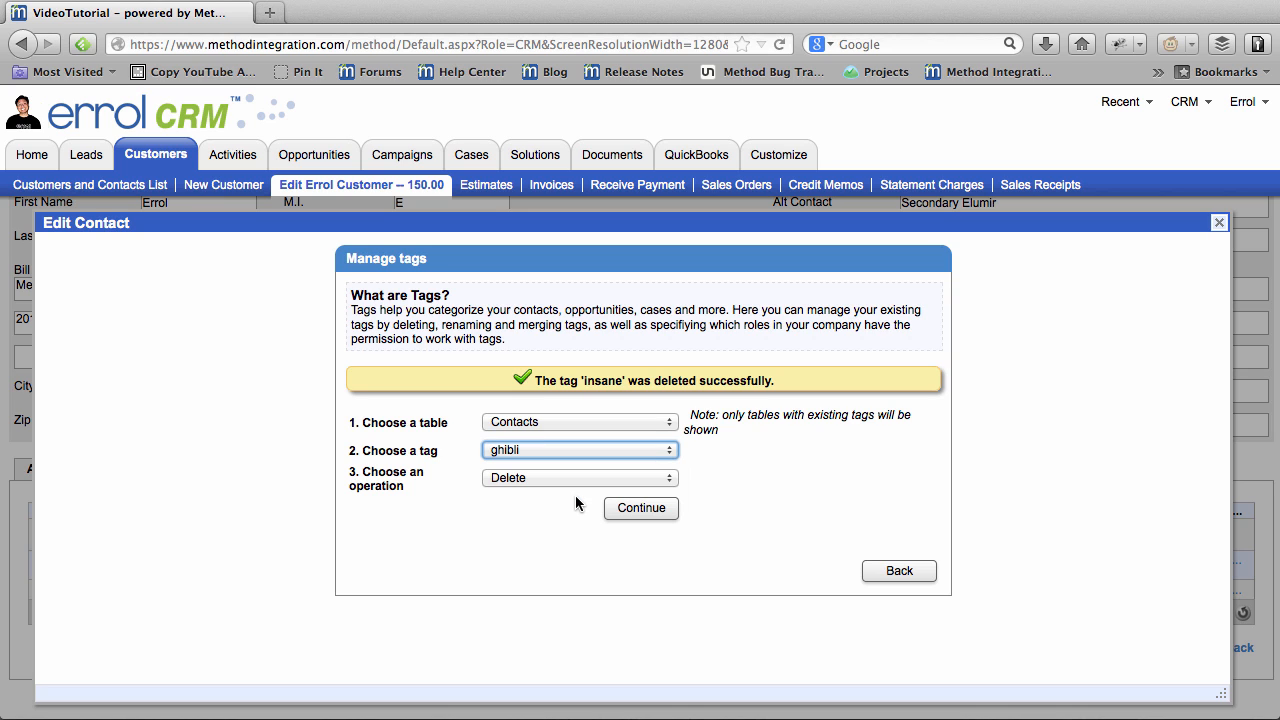
{"action": "left_click", "coordinate": [578, 476]}
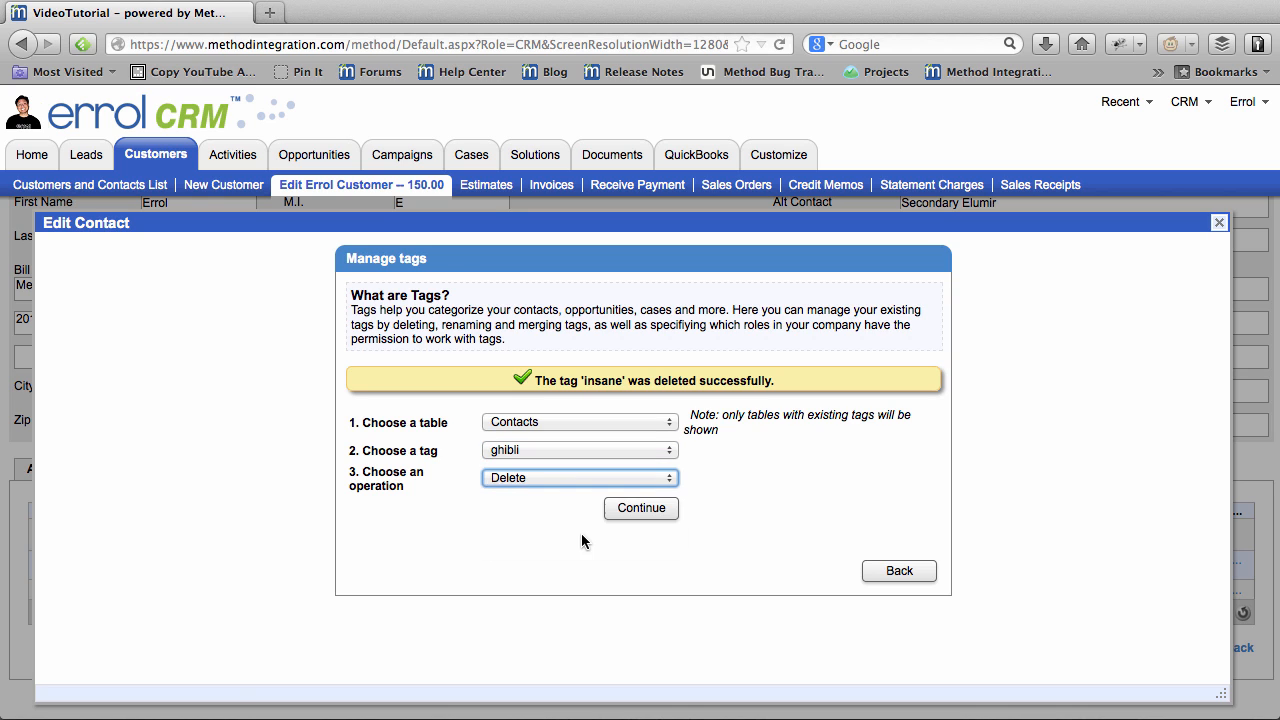
{"action": "left_click", "coordinate": [578, 476]}
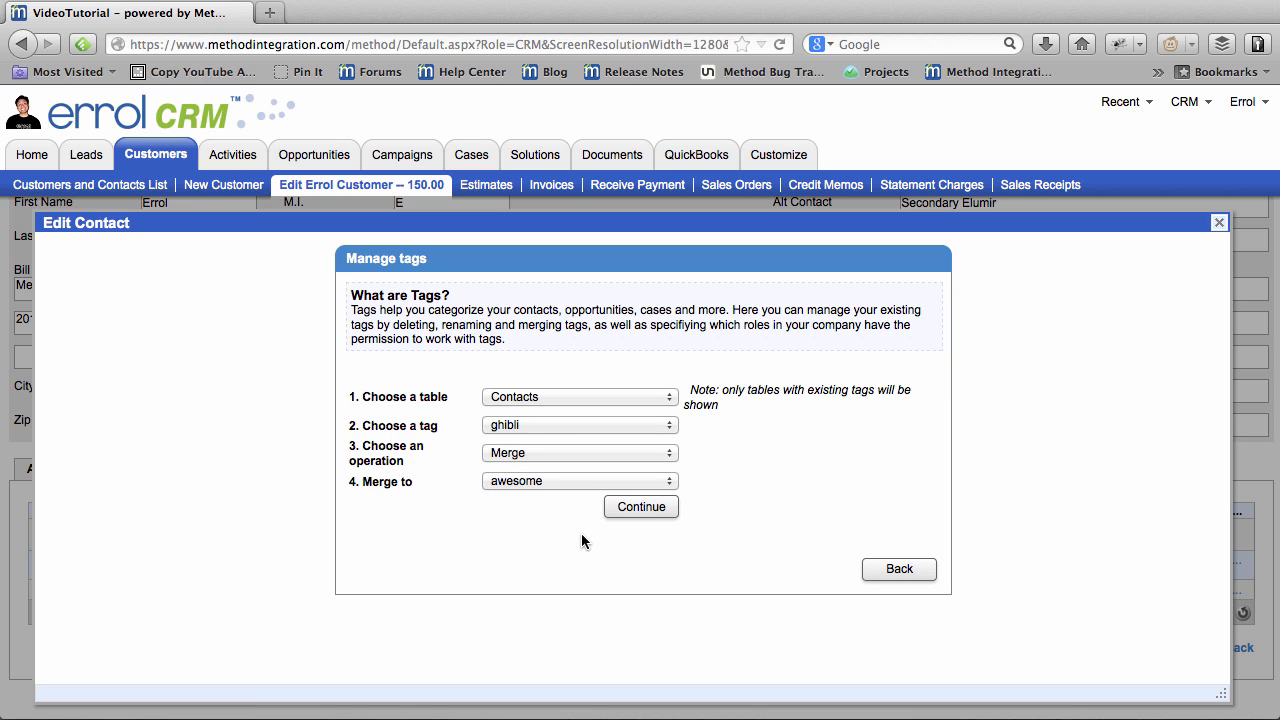
{"action": "mouse_move", "coordinate": [576, 506]}
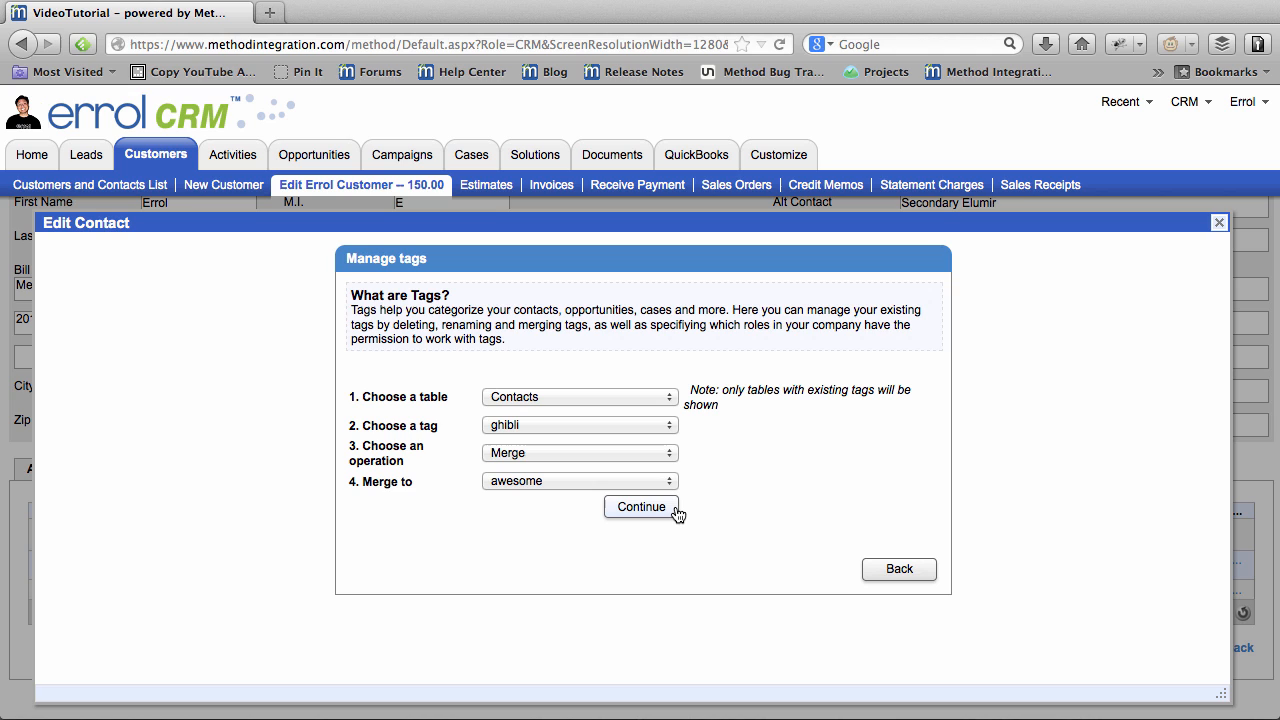
{"action": "left_click", "coordinate": [640, 508]}
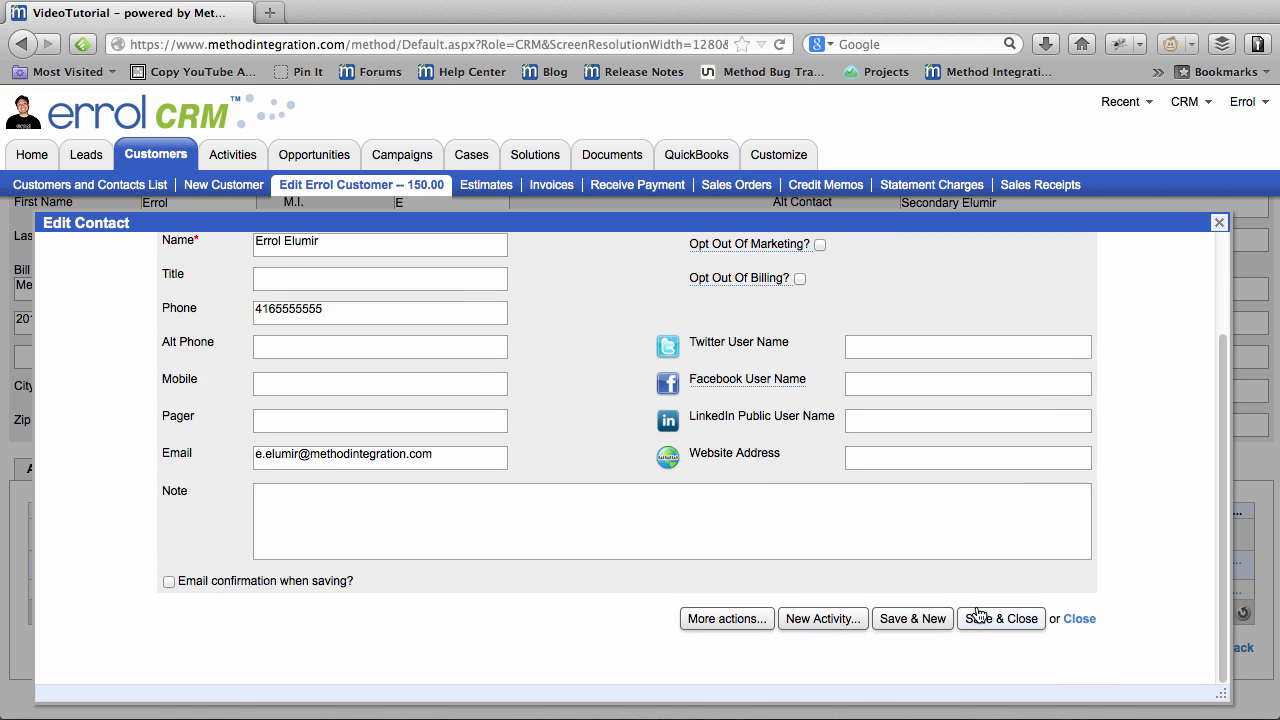
Save the contact and filter the contacts list's Tags column by 'awesome'.
{"action": "left_click", "coordinate": [1000, 618]}
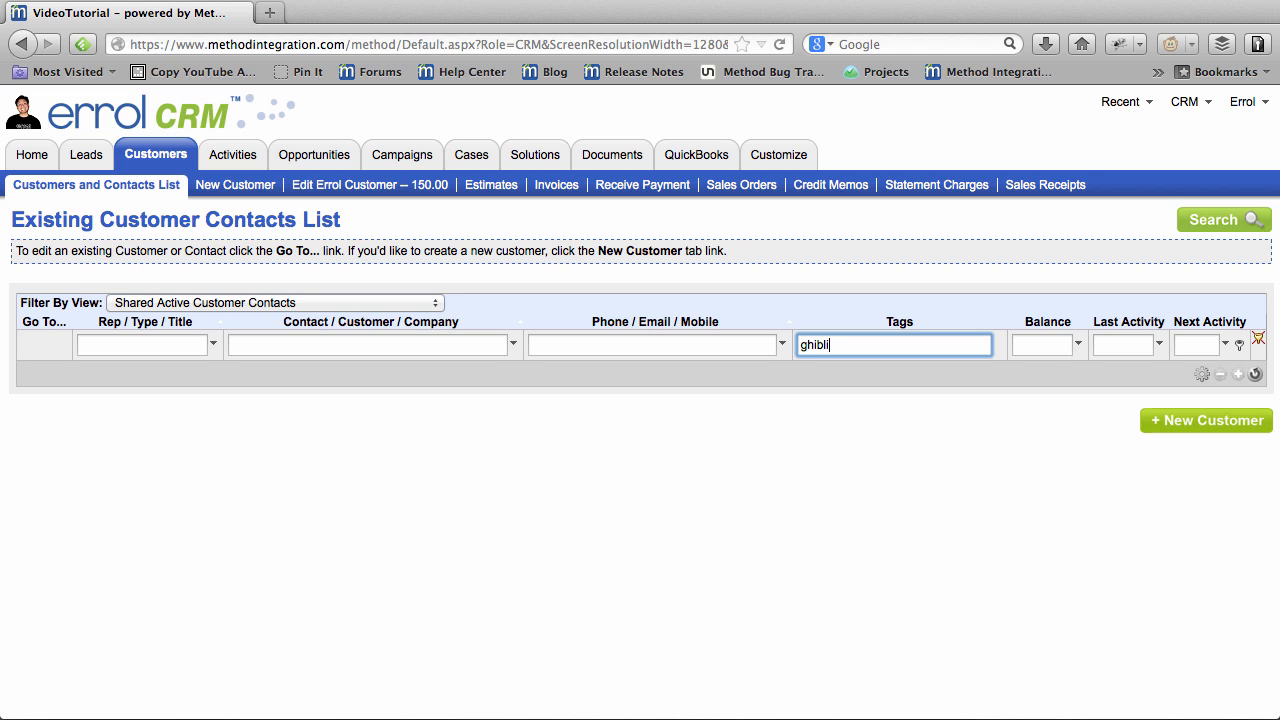
{"action": "type", "text": "awesome"}
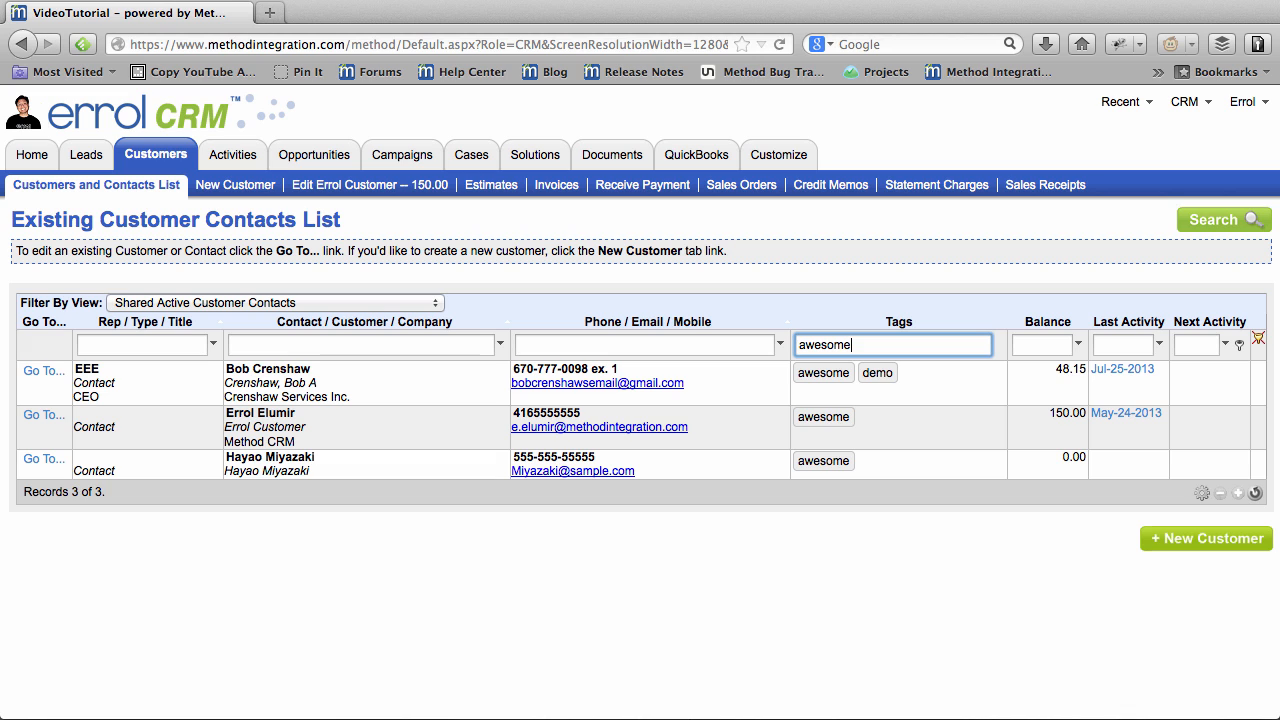
{"action": "mouse_move", "coordinate": [368, 184]}
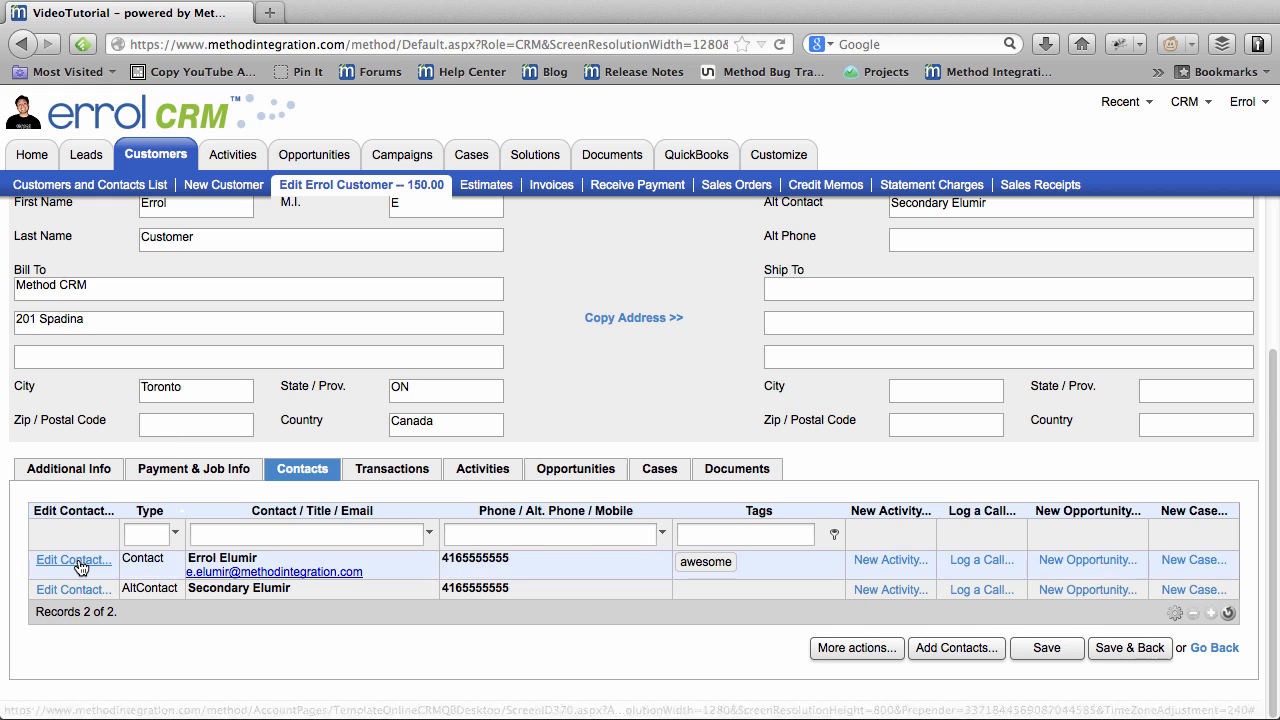
Rename the 'awesome' tag to 'ghibli' via Manage tags, then return to the contacts list.
{"action": "left_click", "coordinate": [72, 560]}
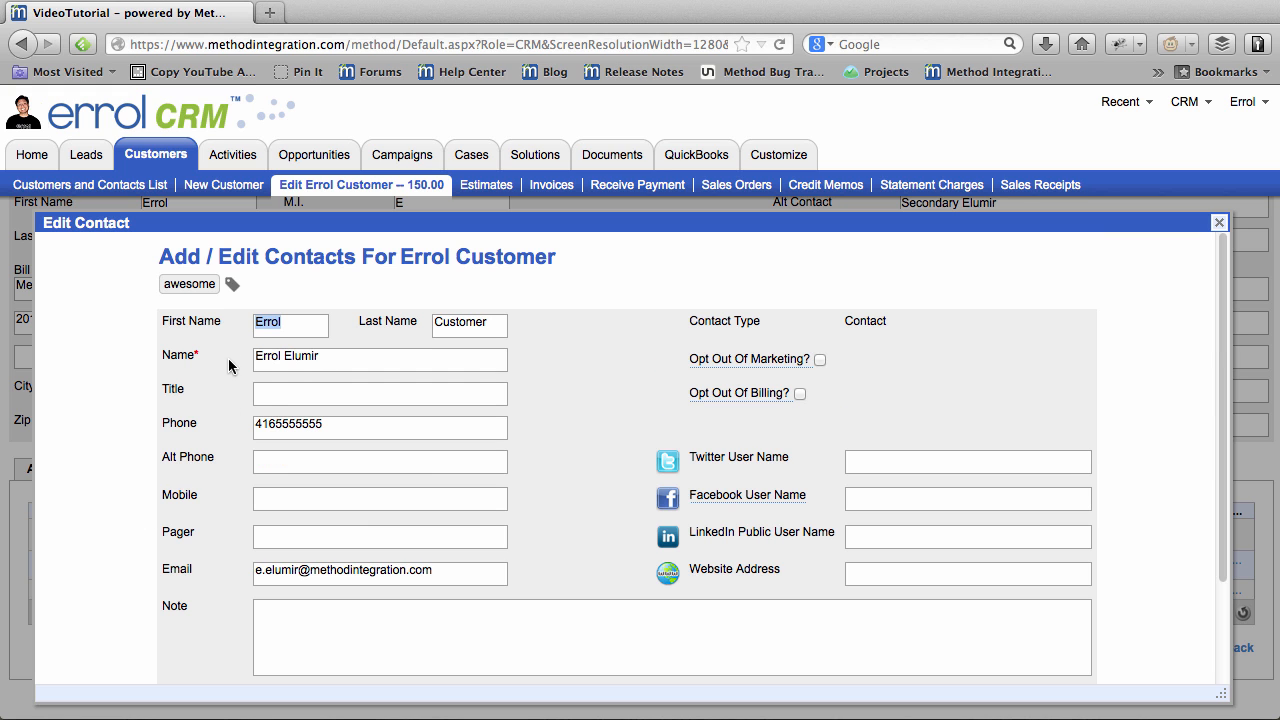
{"action": "left_click", "coordinate": [232, 284]}
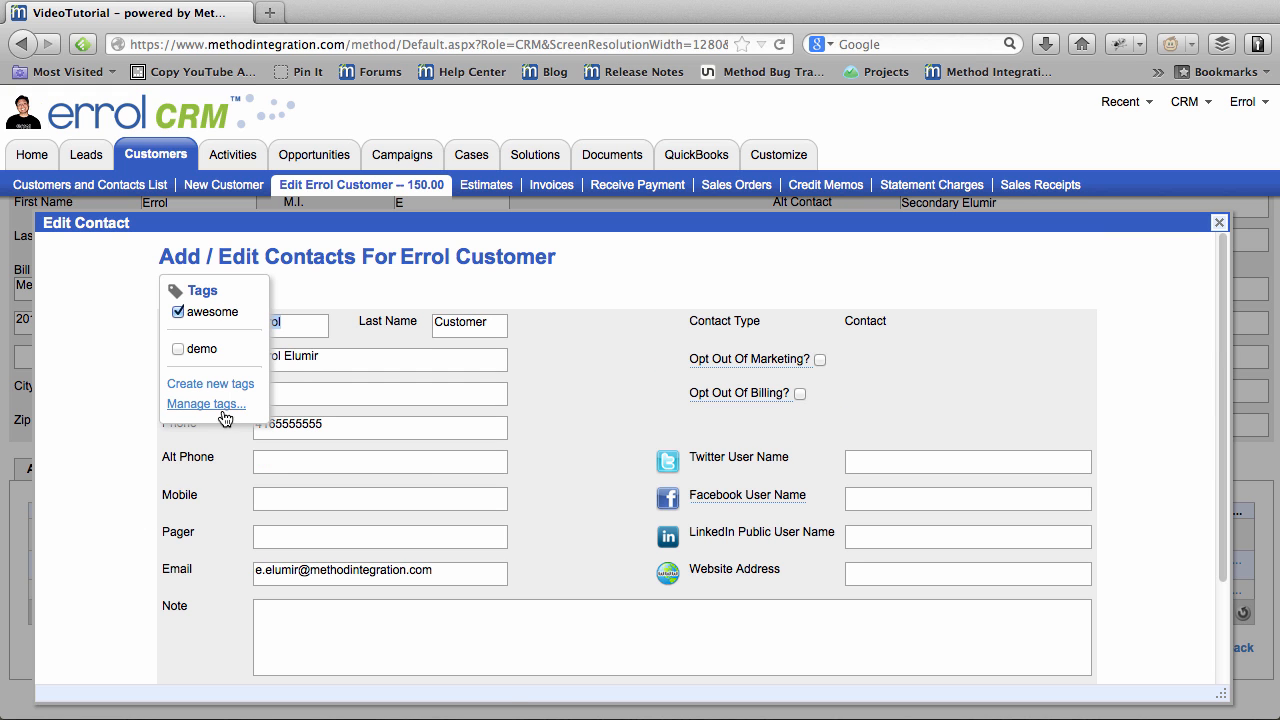
{"action": "left_click", "coordinate": [204, 404]}
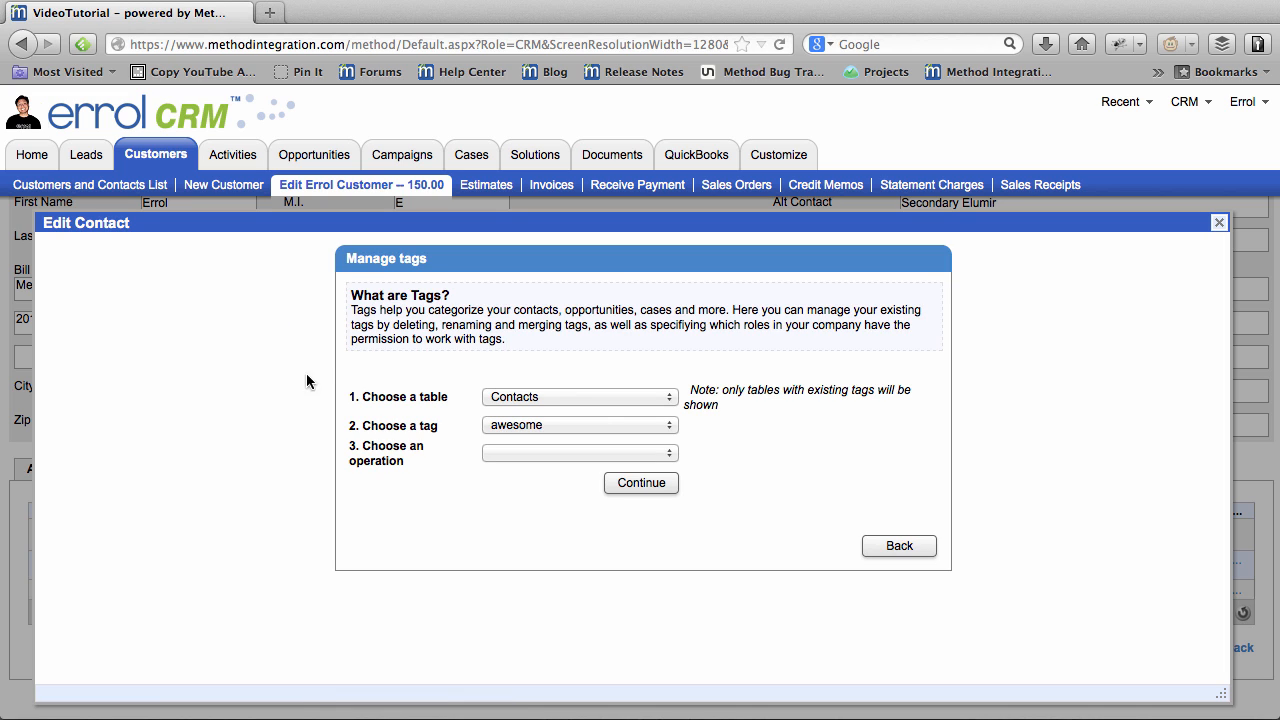
{"action": "left_click", "coordinate": [580, 452]}
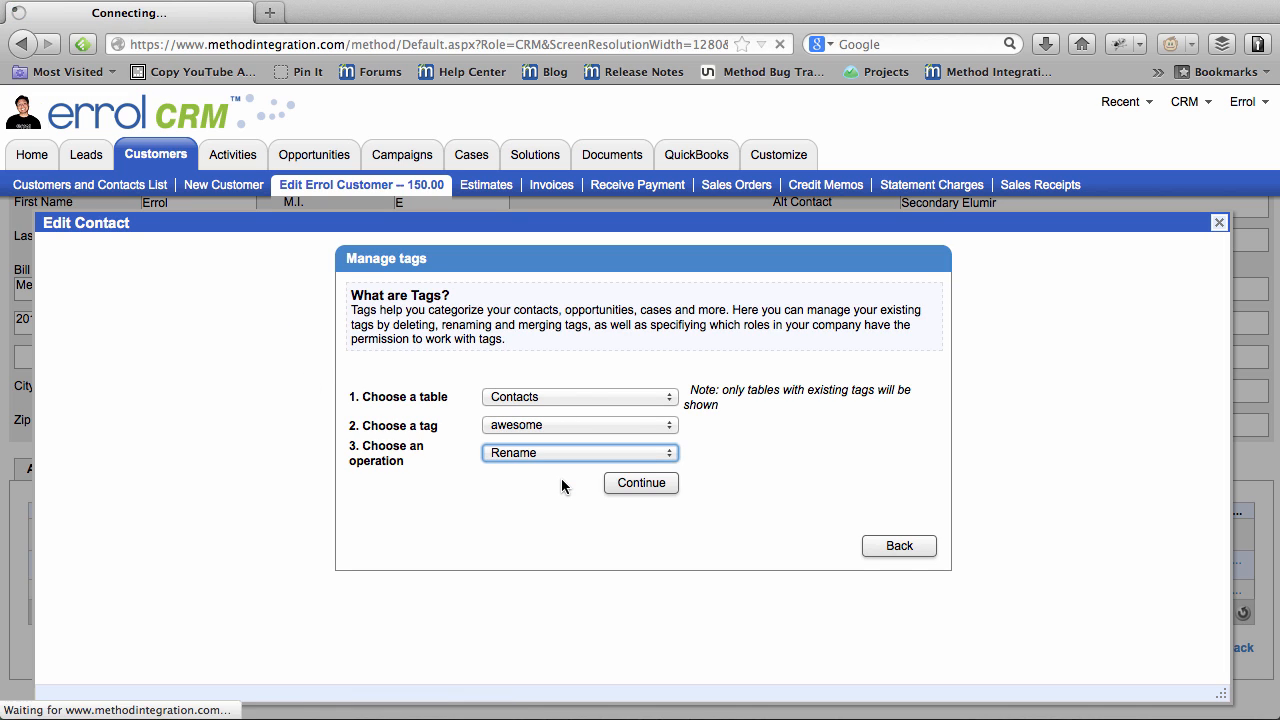
{"action": "type", "text": "ghibli"}
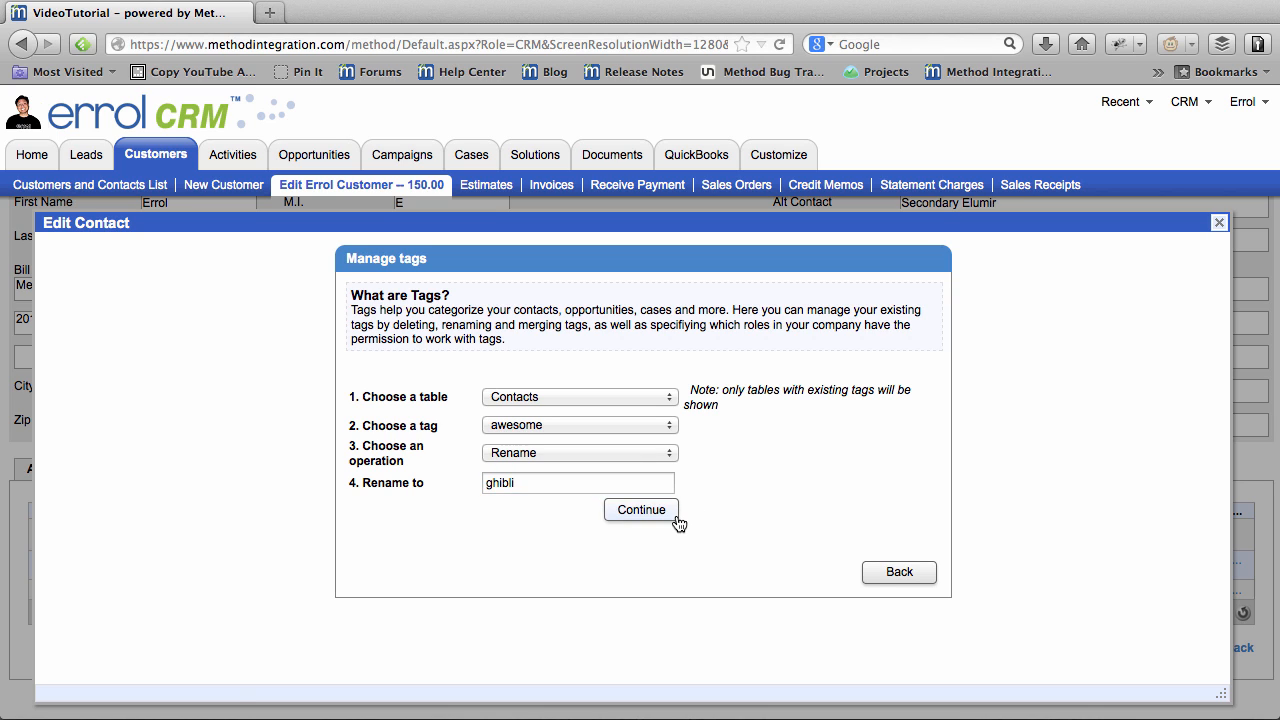
{"action": "left_click", "coordinate": [640, 510]}
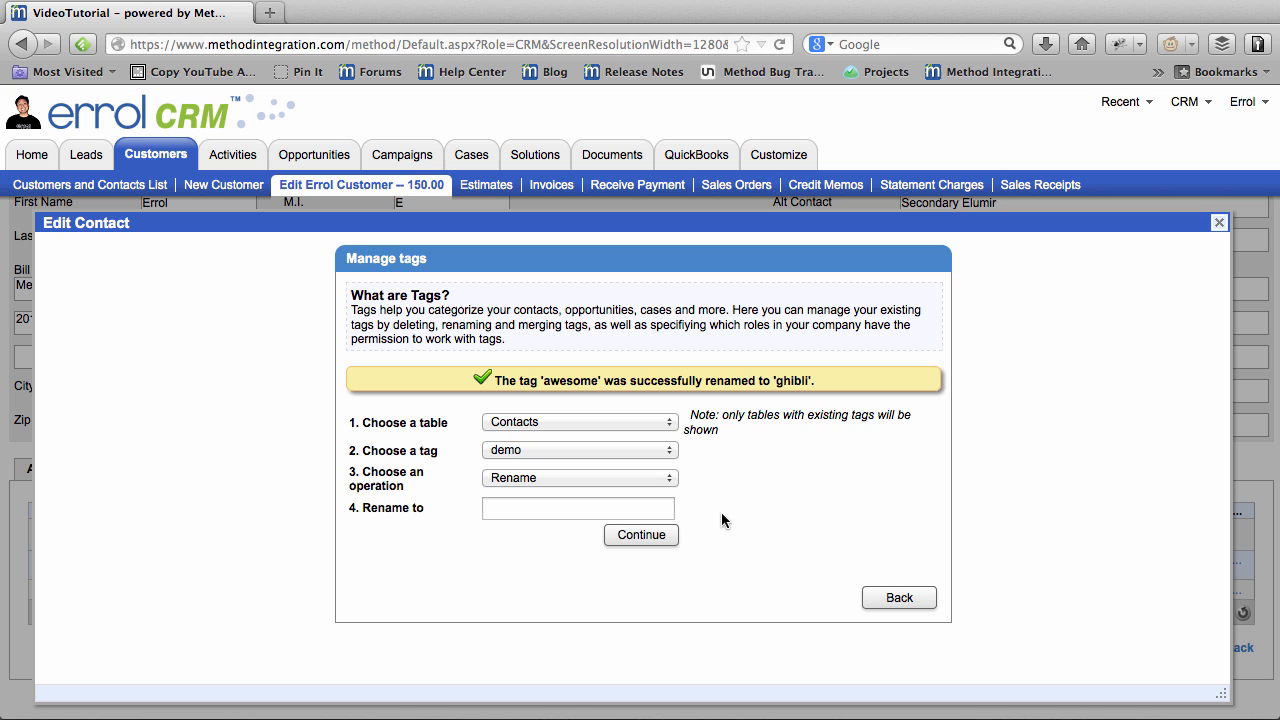
{"action": "left_click", "coordinate": [896, 596]}
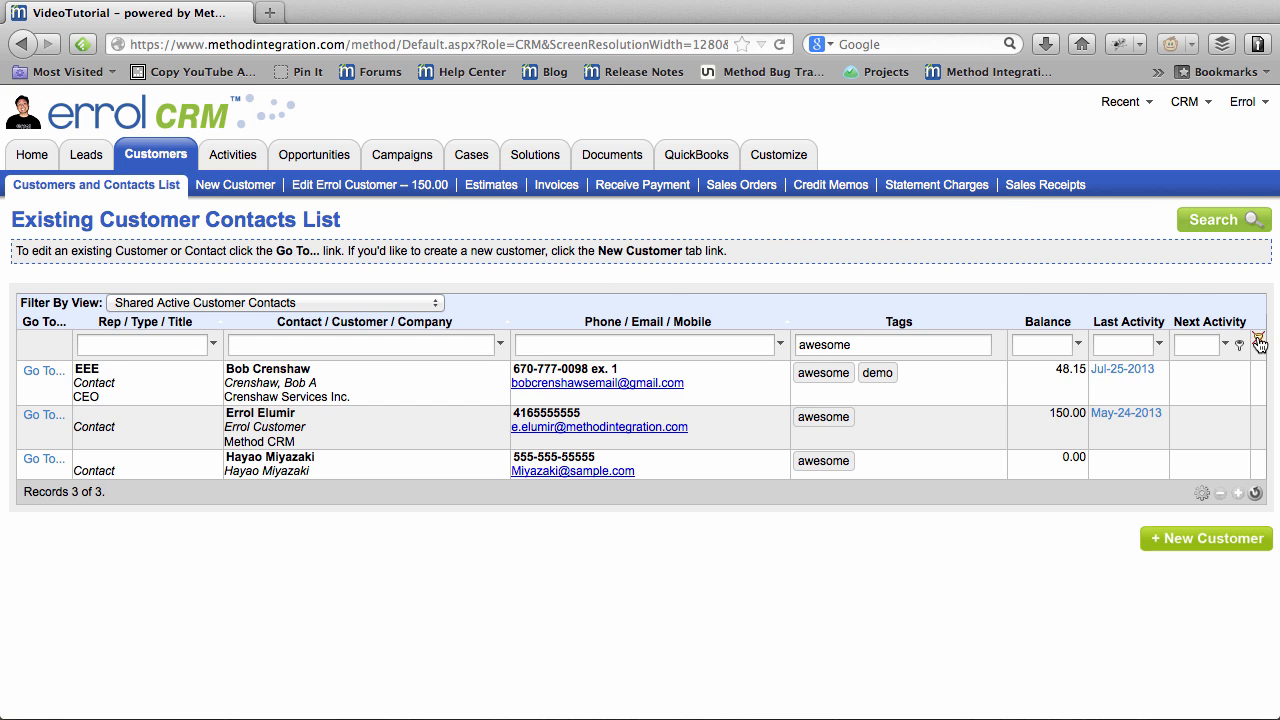
Filter the customer contacts list by the Tags value 'ghibli' to show three contacts.
{"action": "type", "text": "ghibli"}
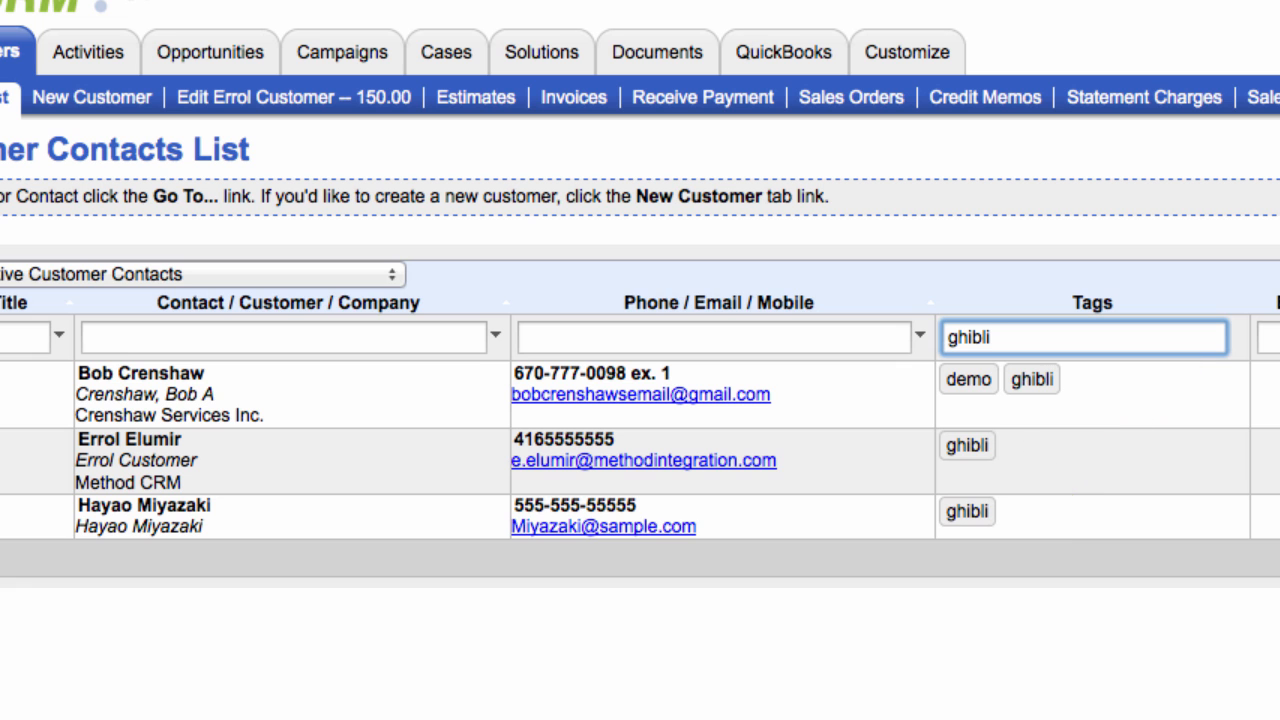
{"action": "left_click", "coordinate": [1084, 336]}
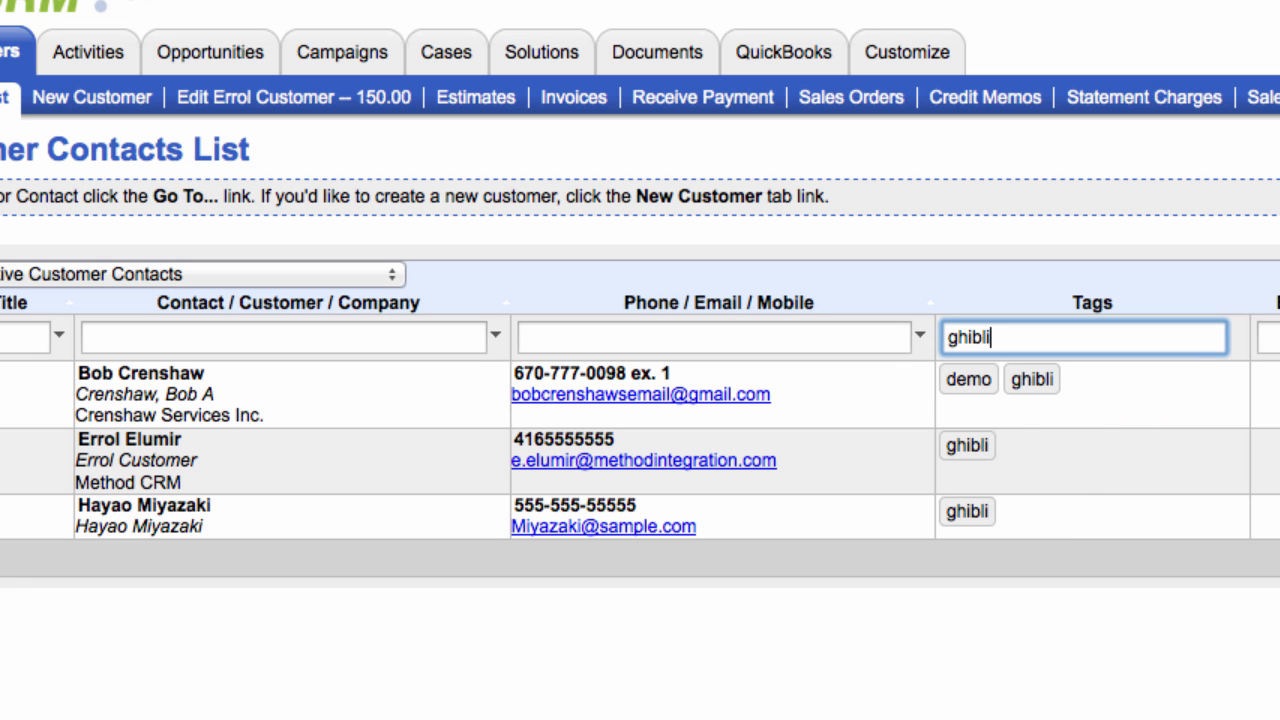